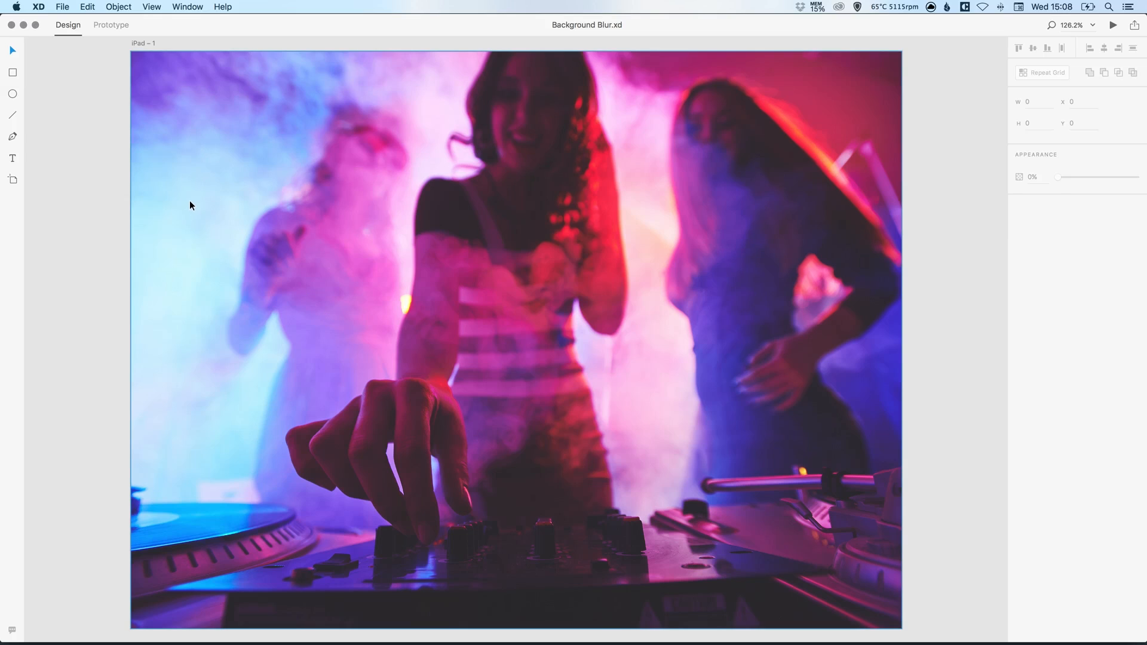
{"action": "mouse_move", "coordinate": [122, 120]}
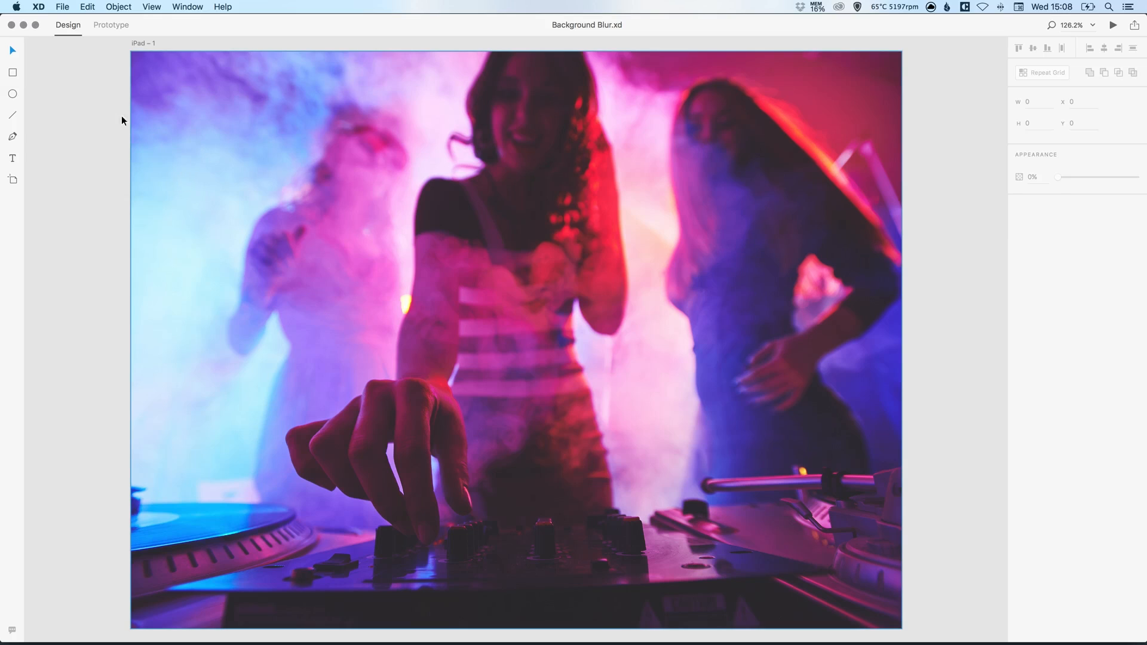
Switch to the Rectangle tool to draw a small rectangle over the DJ photo's upper left
{"action": "left_click", "coordinate": [12, 73]}
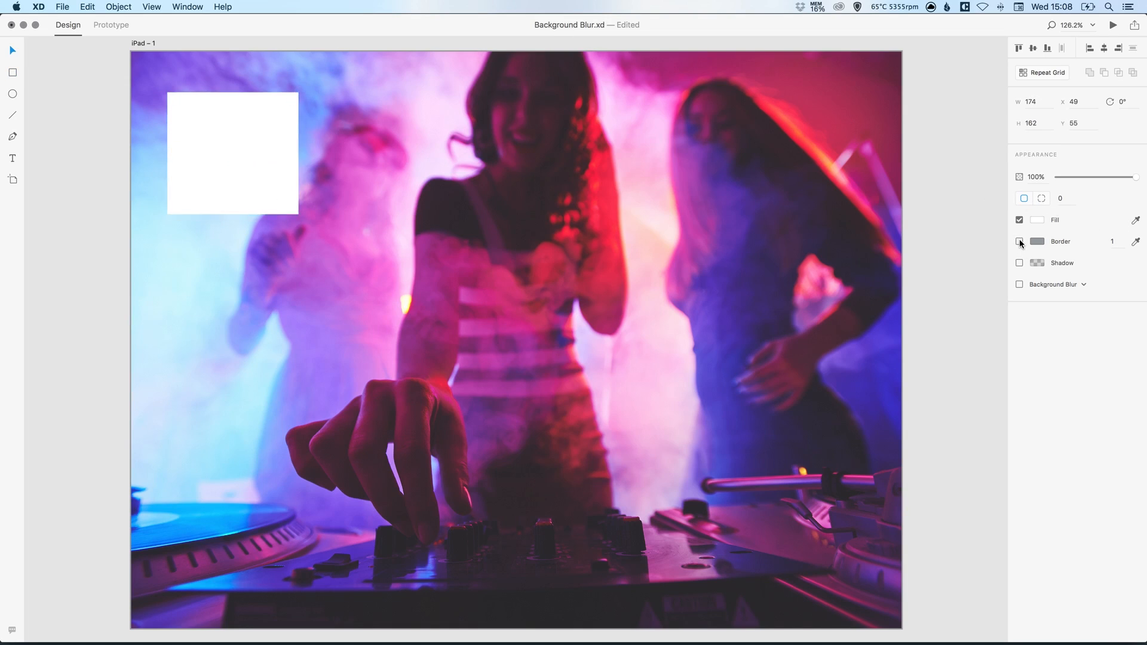
Stretch the white rectangle to 1024×768 so it covers the whole iPad artboard
{"action": "left_click", "coordinate": [232, 153]}
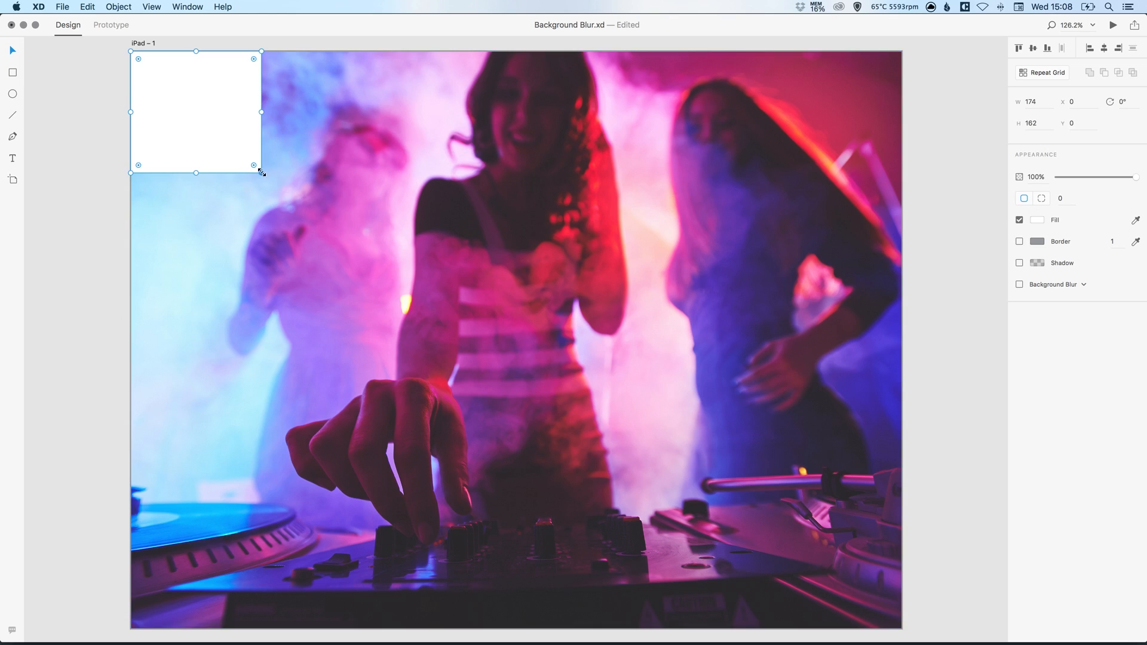
{"action": "left_click_drag", "start_coordinate": [261, 173], "coordinate": [896, 614]}
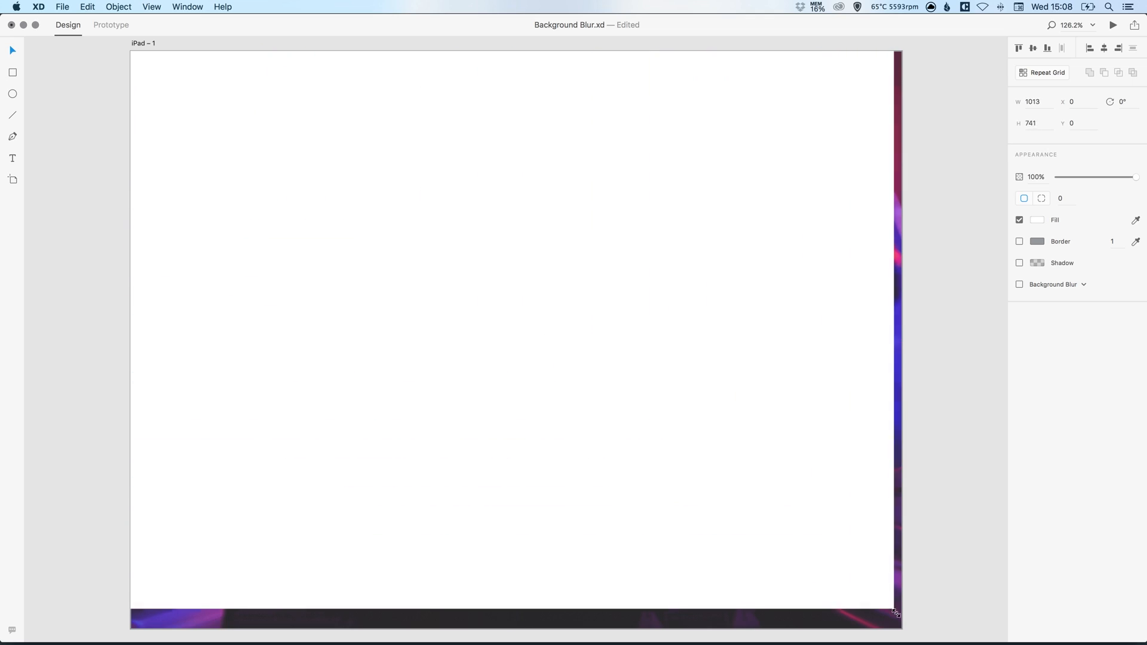
{"action": "left_click_drag", "start_coordinate": [895, 612], "coordinate": [901, 627]}
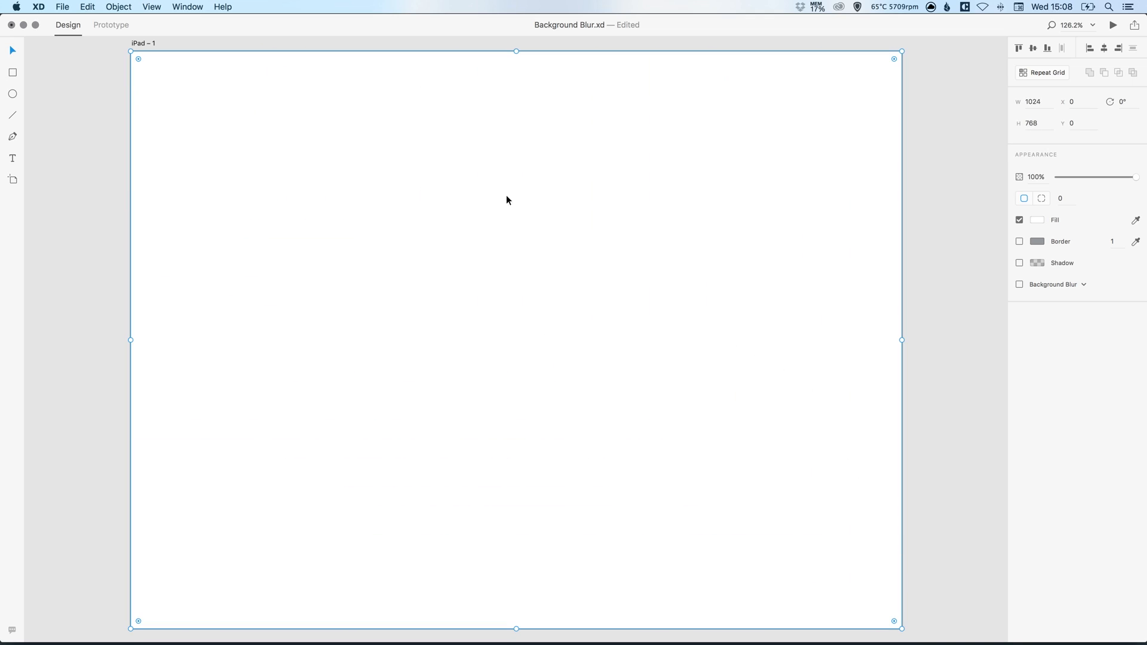
{"action": "mouse_move", "coordinate": [868, 297]}
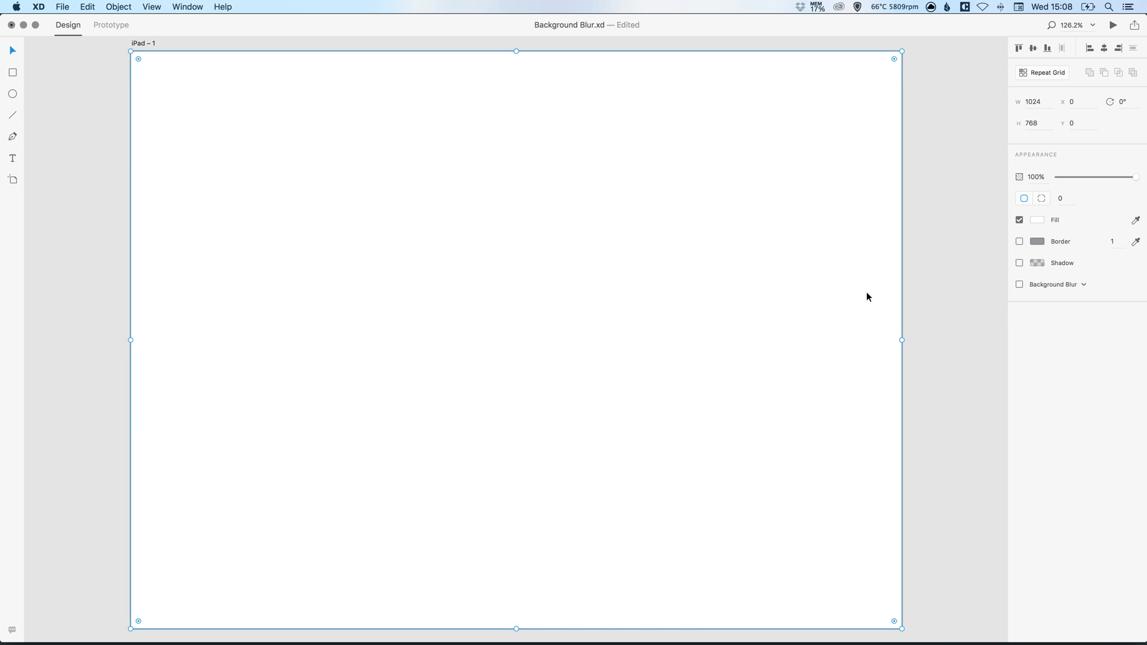
{"action": "mouse_move", "coordinate": [1019, 284]}
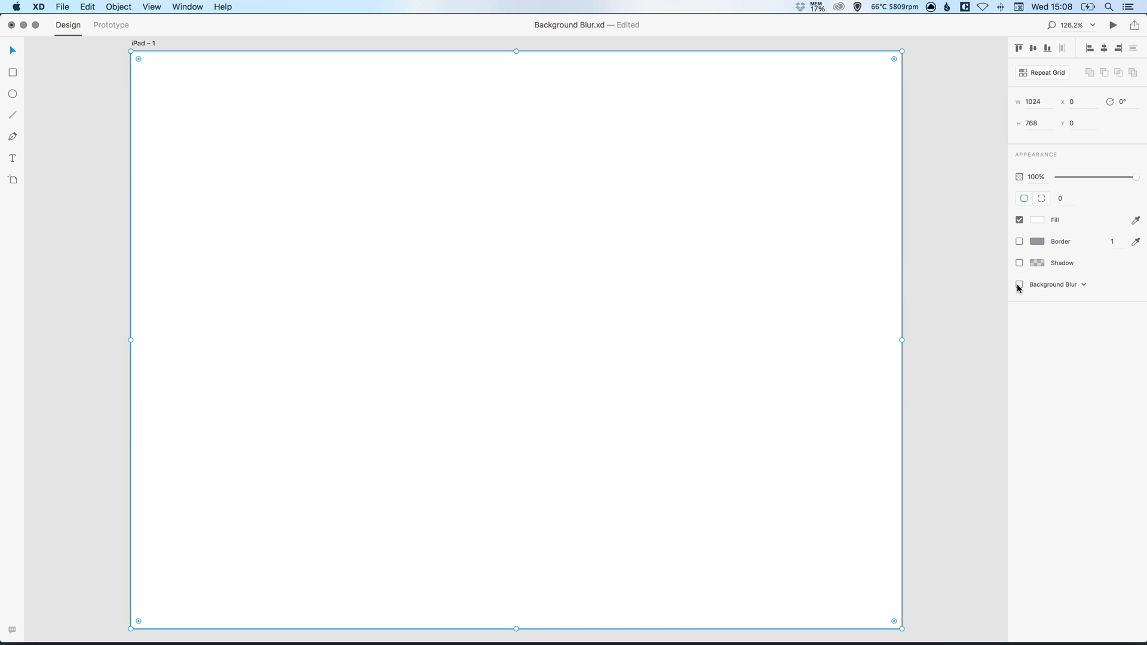
Enable Background Blur on the rectangle with the blur near minimum and brightness at 0
{"action": "left_click", "coordinate": [1019, 284]}
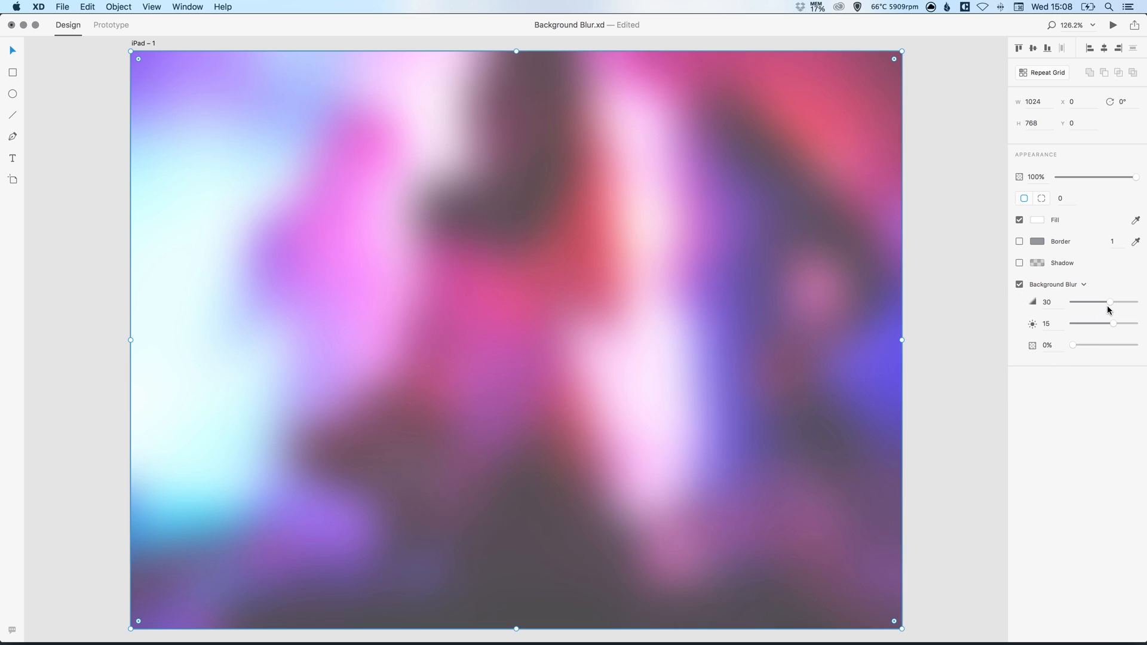
{"action": "left_click_drag", "start_coordinate": [1114, 301], "coordinate": [1075, 301]}
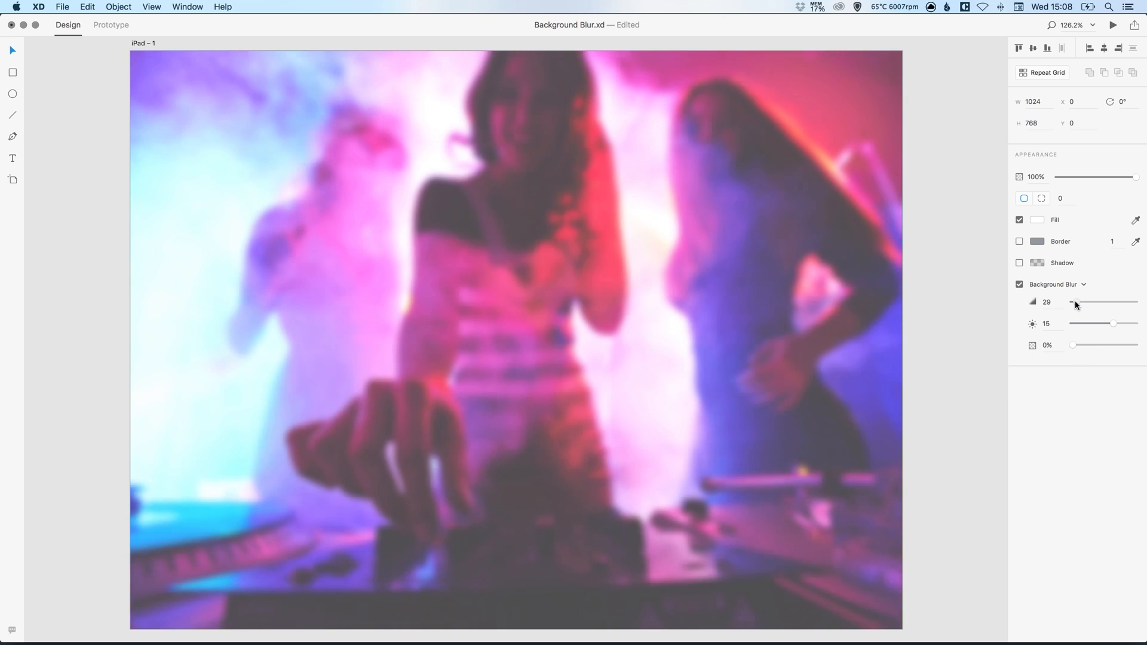
{"action": "left_click_drag", "start_coordinate": [1075, 301], "coordinate": [1073, 301]}
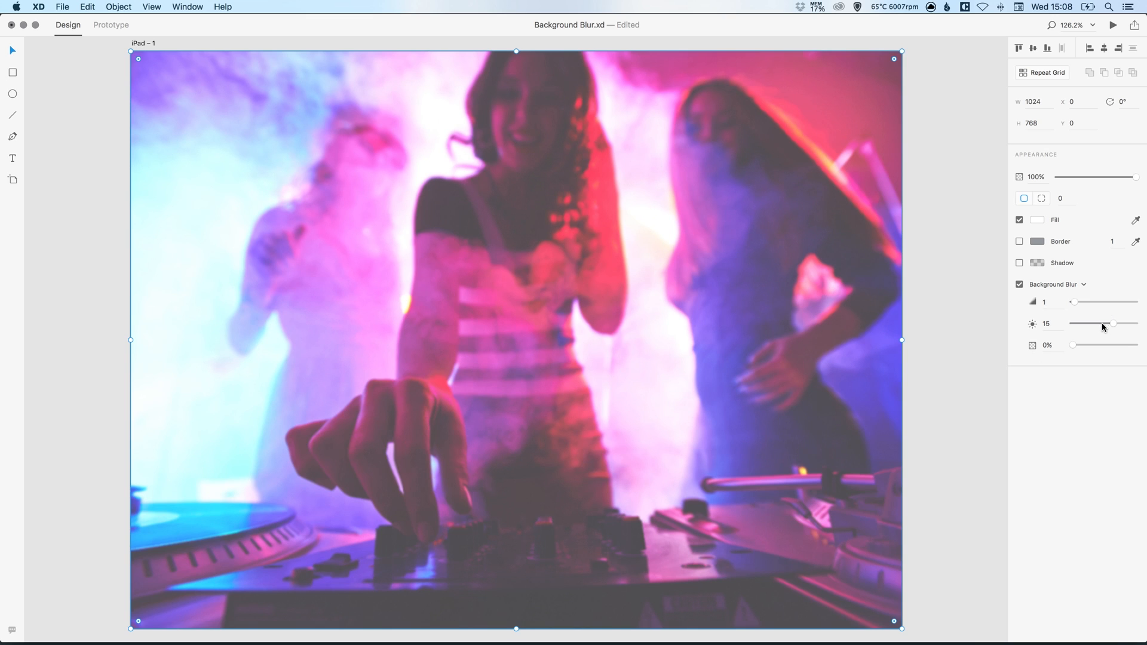
{"action": "left_click_drag", "start_coordinate": [1102, 324], "coordinate": [1068, 324]}
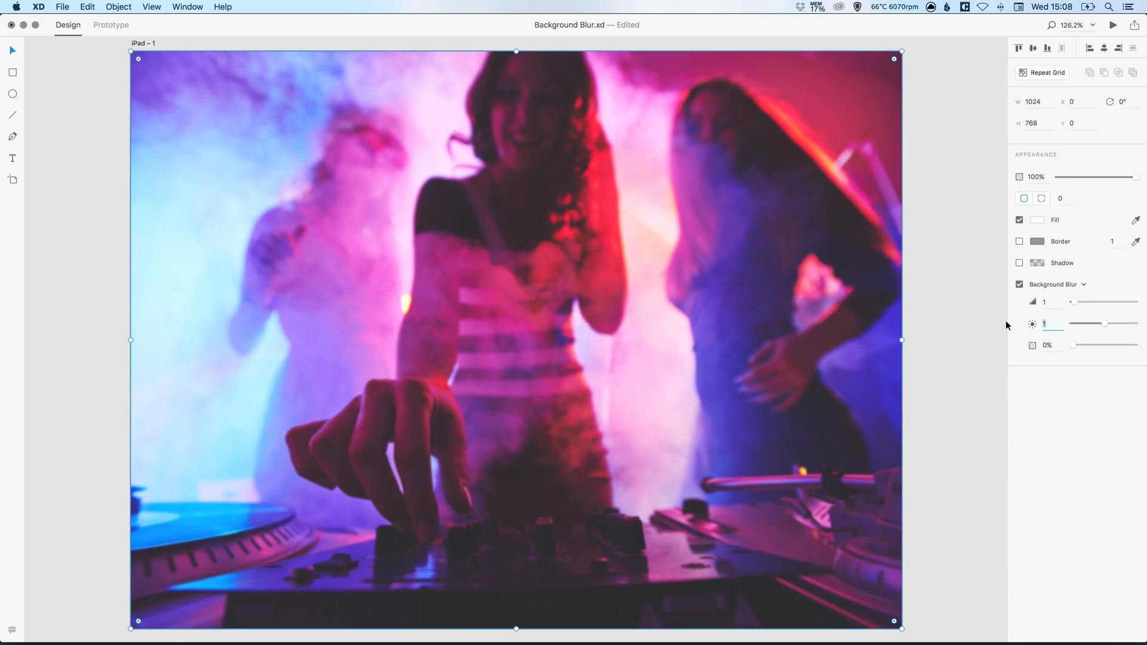
{"action": "left_click_drag", "start_coordinate": [1104, 324], "coordinate": [1071, 324]}
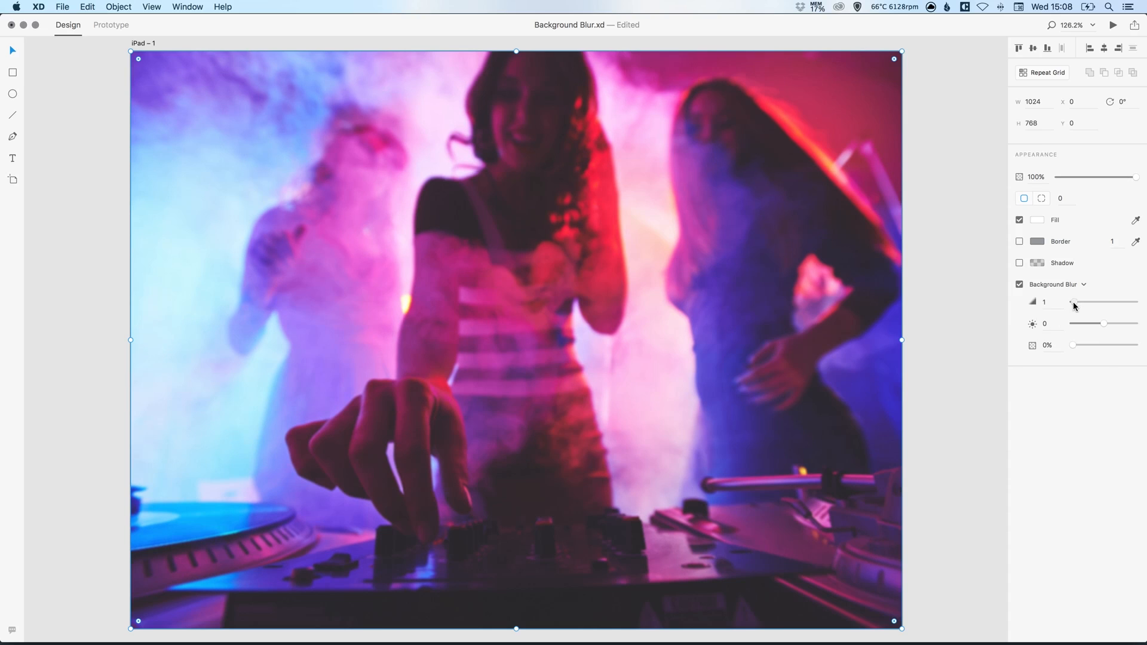
Sweep the blur amount up to maximum and back down, settling it at 7
{"action": "left_click_drag", "start_coordinate": [1072, 302], "coordinate": [1090, 302]}
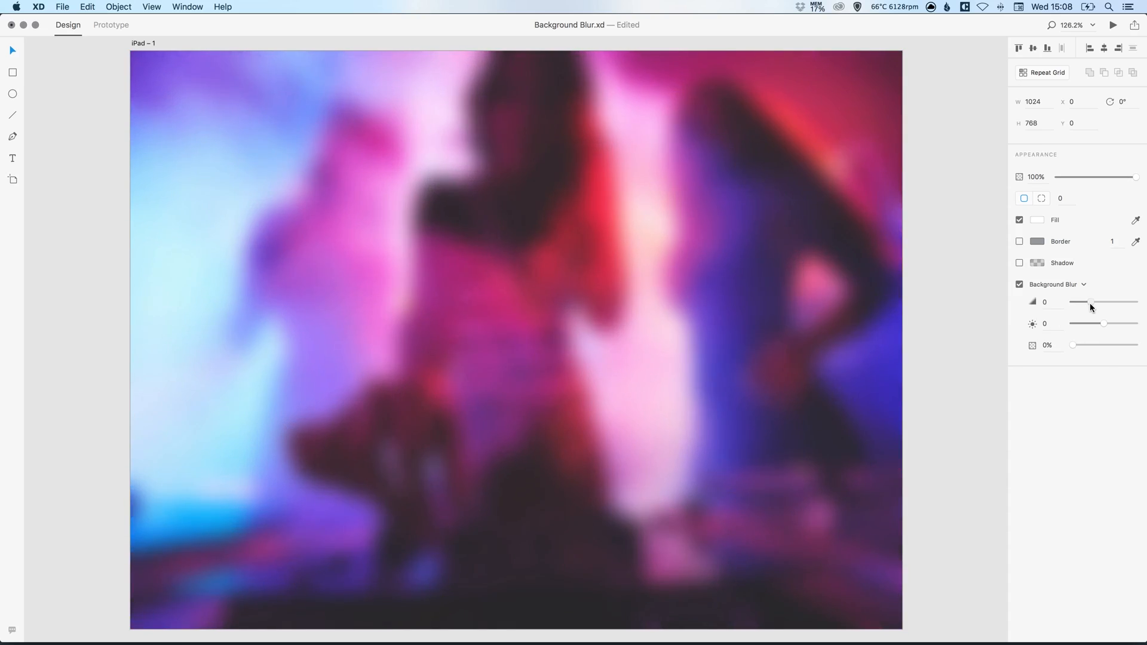
{"action": "left_click_drag", "start_coordinate": [1079, 301], "coordinate": [1136, 301]}
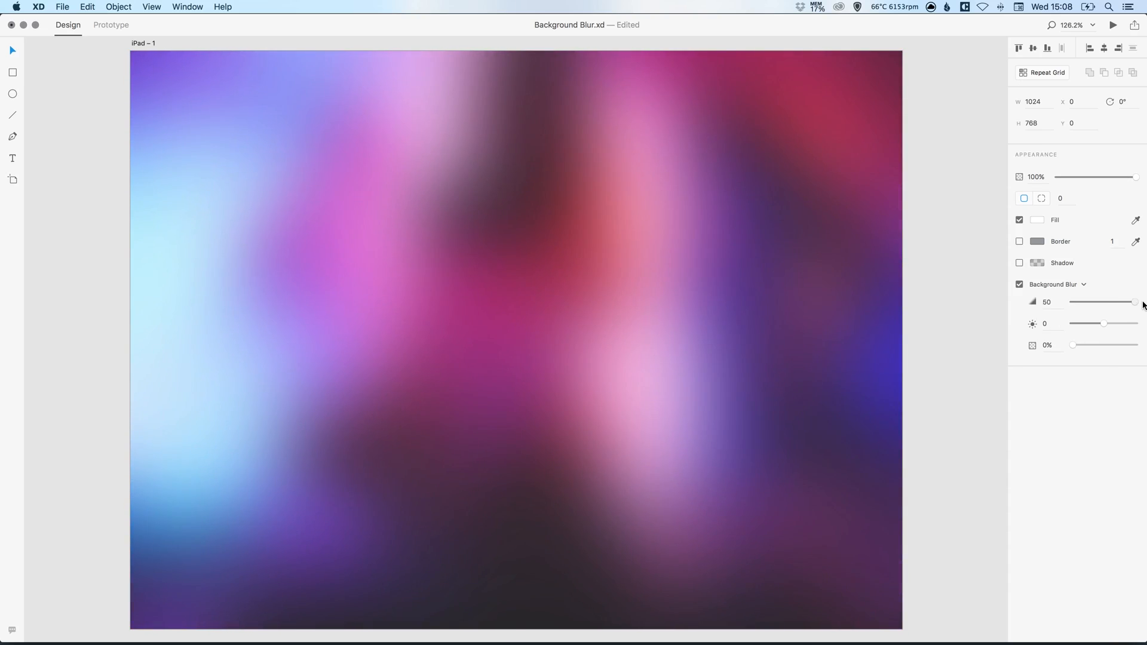
{"action": "left_click_drag", "start_coordinate": [1136, 301], "coordinate": [1093, 301]}
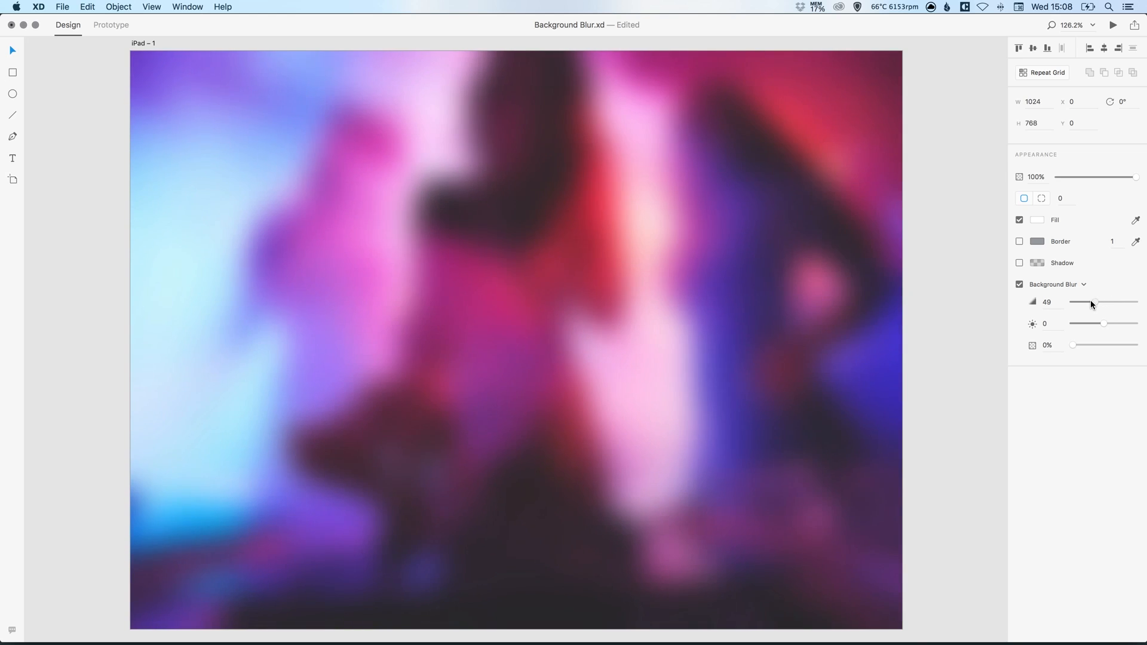
{"action": "left_click_drag", "start_coordinate": [1093, 302], "coordinate": [1087, 302]}
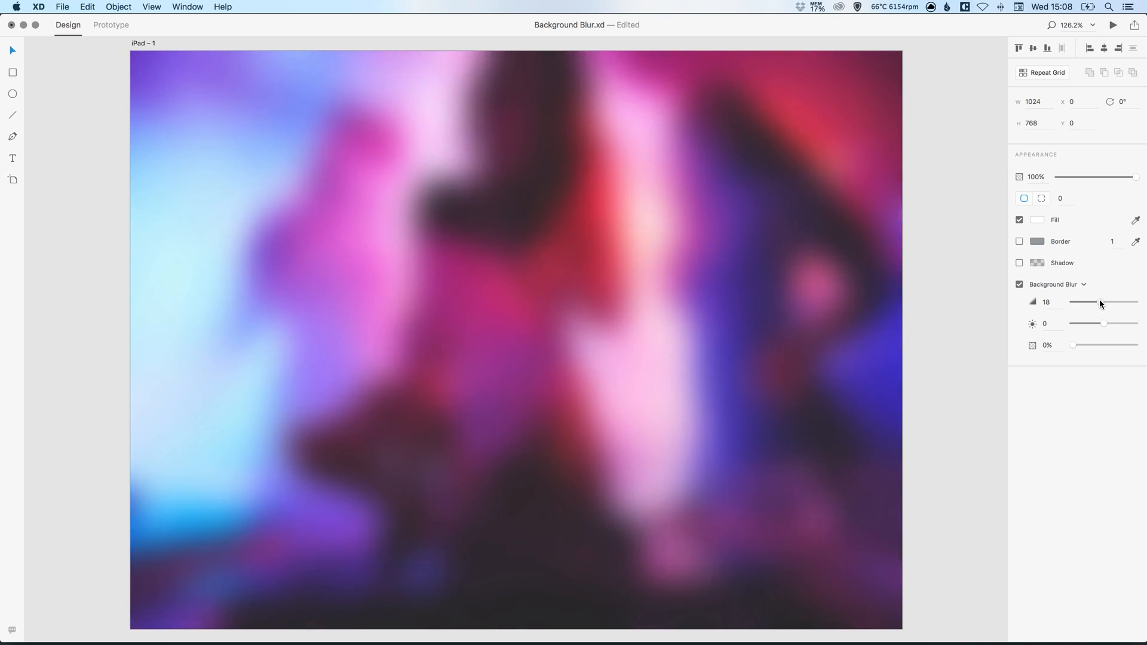
{"action": "left_click_drag", "start_coordinate": [1099, 302], "coordinate": [1087, 302]}
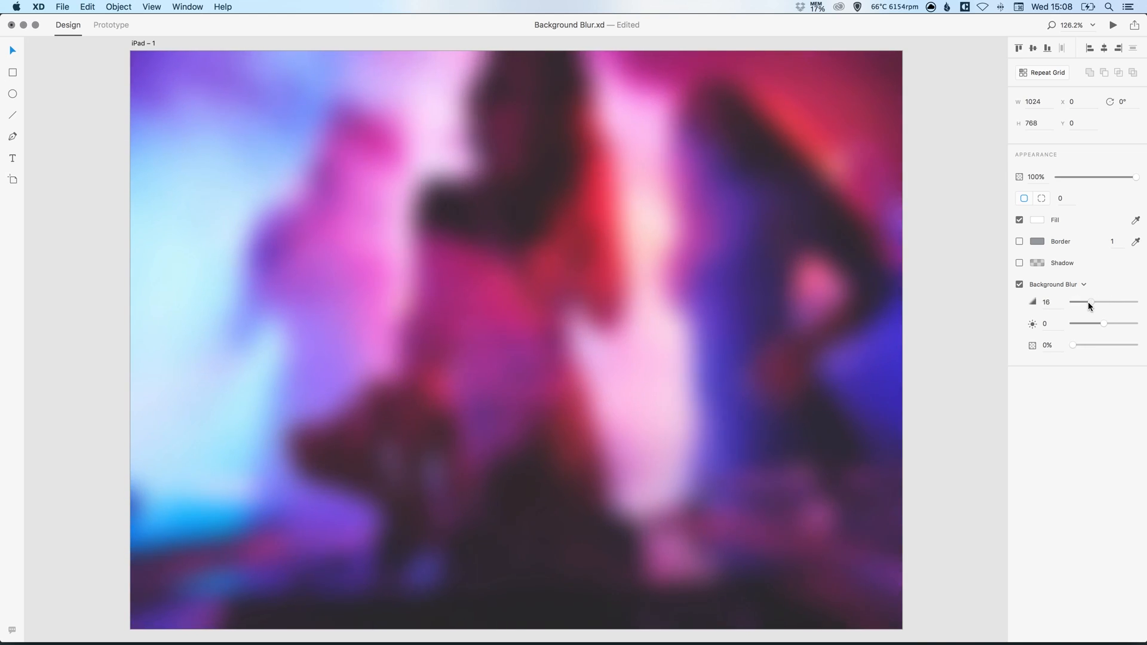
{"action": "left_click_drag", "start_coordinate": [1089, 302], "coordinate": [1085, 302]}
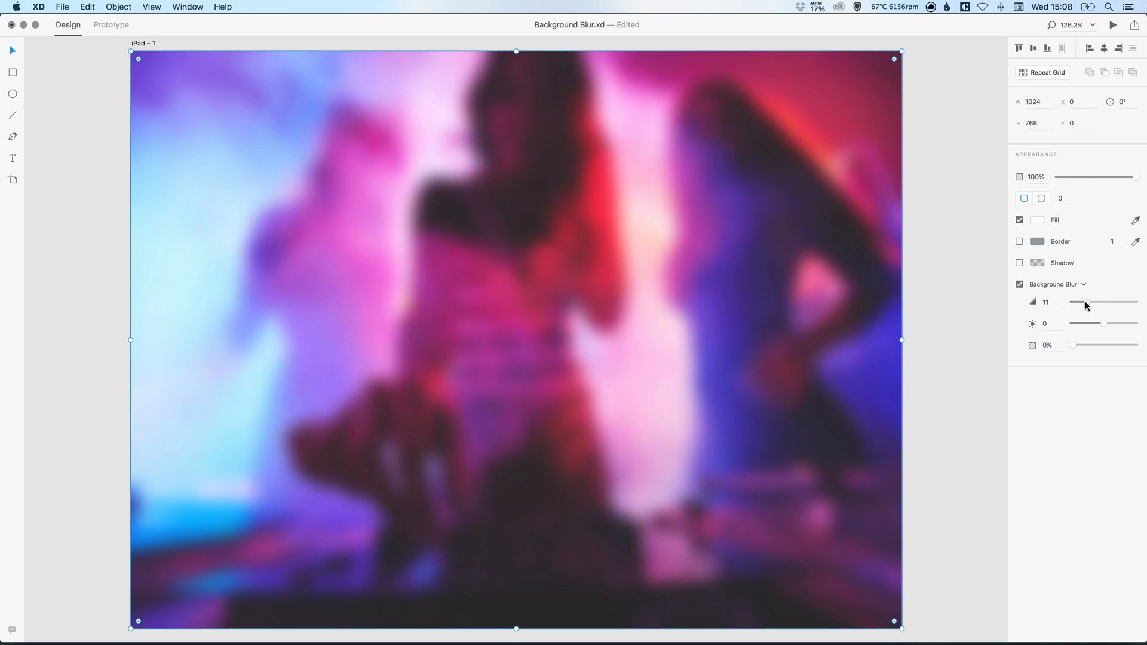
{"action": "left_click_drag", "start_coordinate": [1086, 301], "coordinate": [1073, 301]}
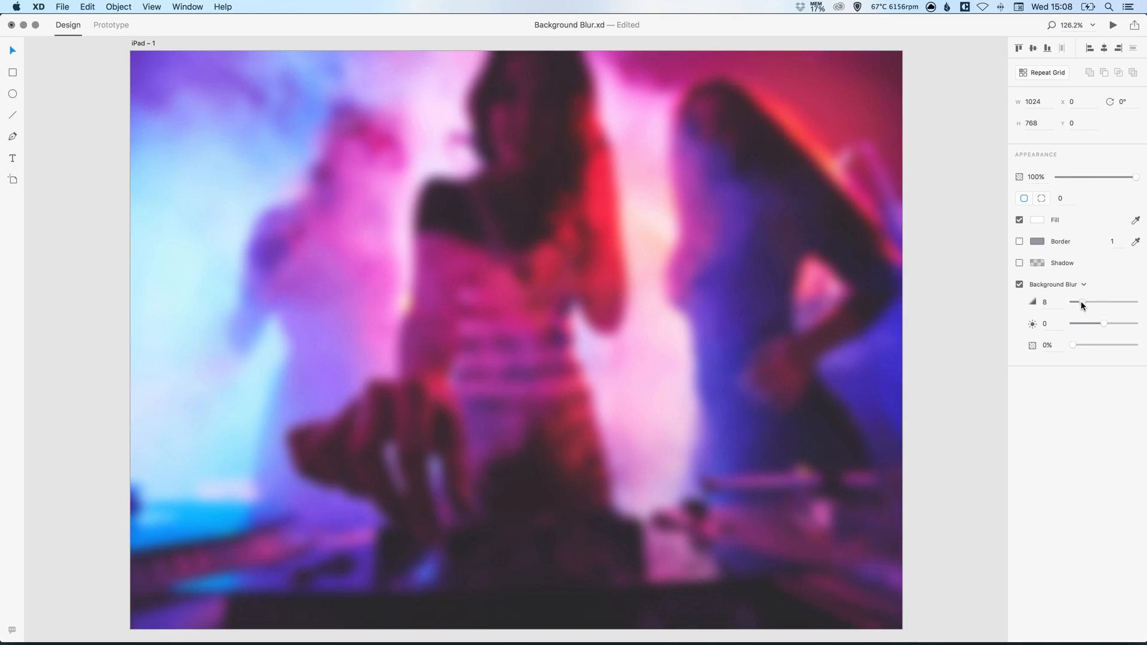
{"action": "left_click_drag", "start_coordinate": [1090, 303], "coordinate": [1081, 302]}
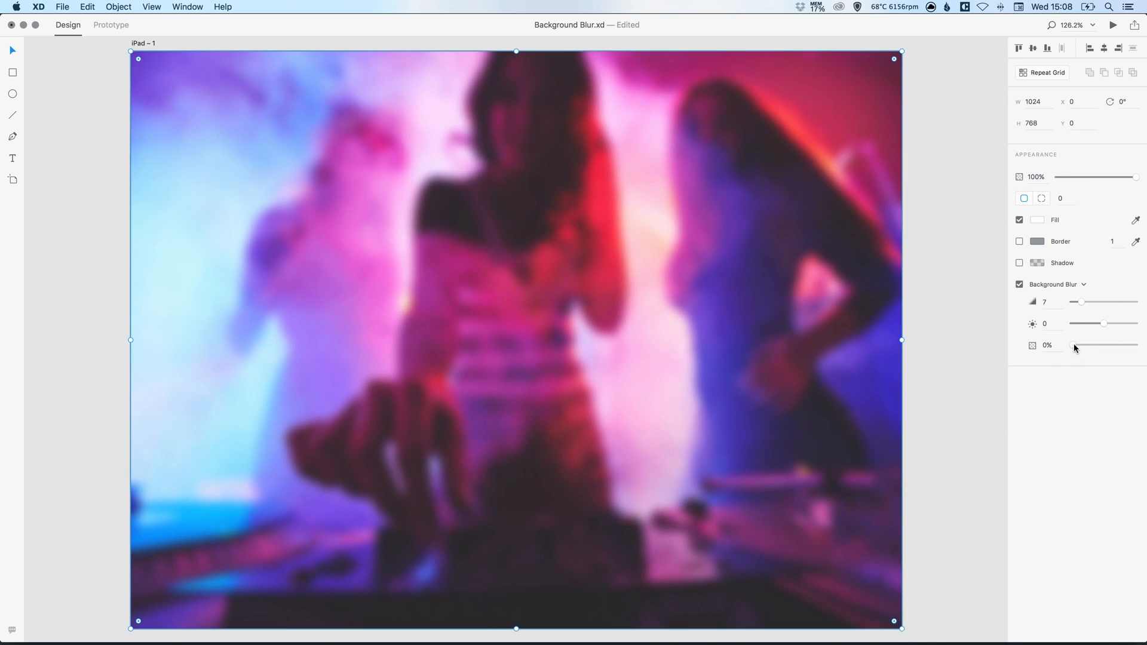
Set the Background Blur opacity to about 50% for a half-strength white wash
{"action": "left_click_drag", "start_coordinate": [1085, 344], "coordinate": [1110, 344]}
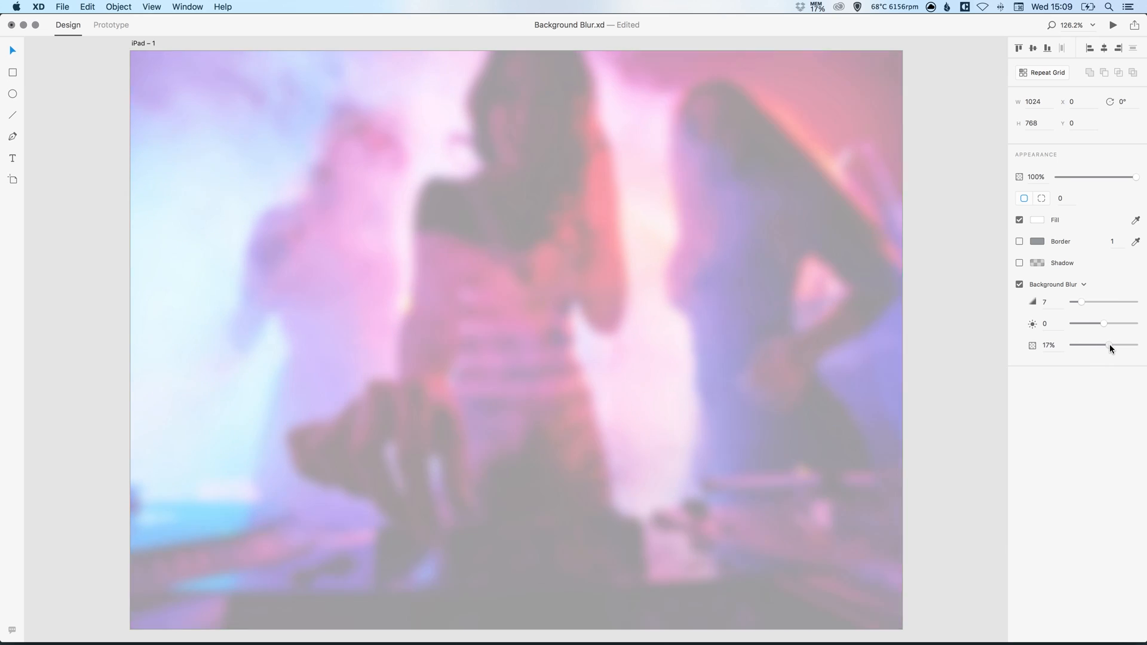
{"action": "left_click_drag", "start_coordinate": [1083, 344], "coordinate": [1089, 344]}
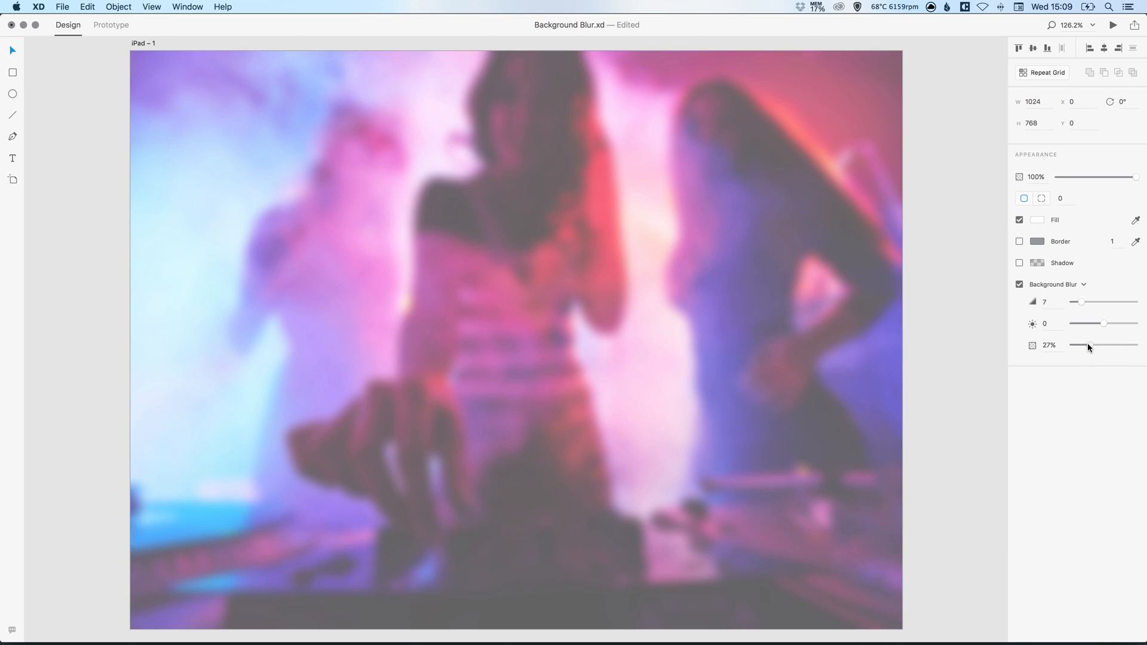
{"action": "left_click_drag", "start_coordinate": [1088, 344], "coordinate": [1135, 344]}
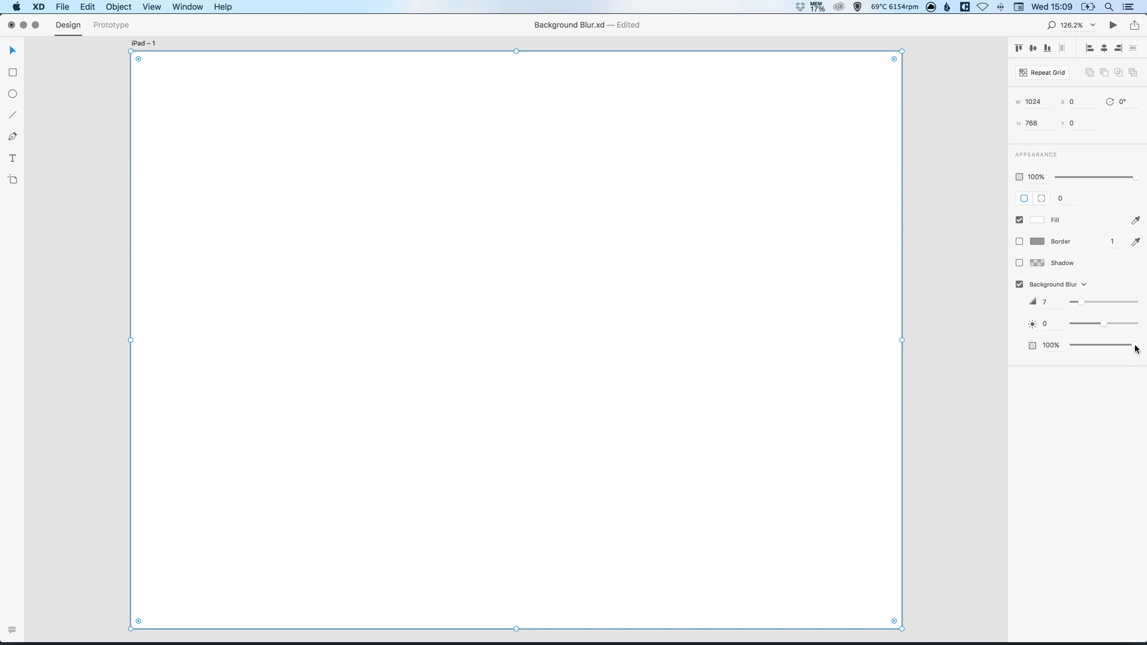
{"action": "left_click_drag", "start_coordinate": [1136, 344], "coordinate": [1081, 344]}
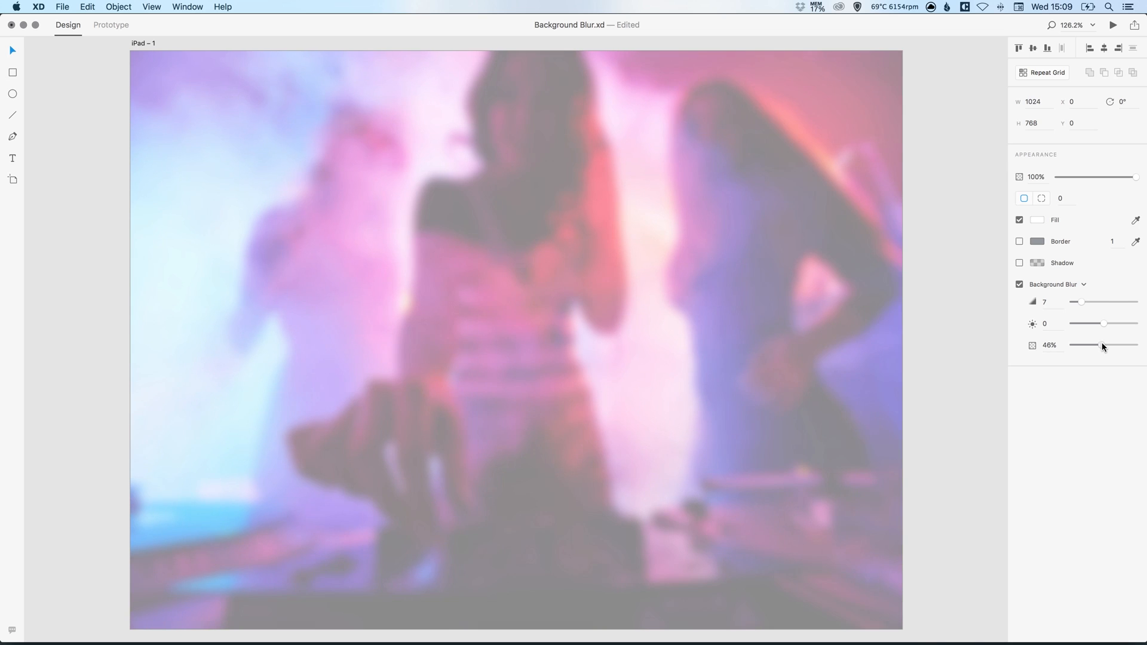
{"action": "left_click_drag", "start_coordinate": [1089, 344], "coordinate": [1108, 344]}
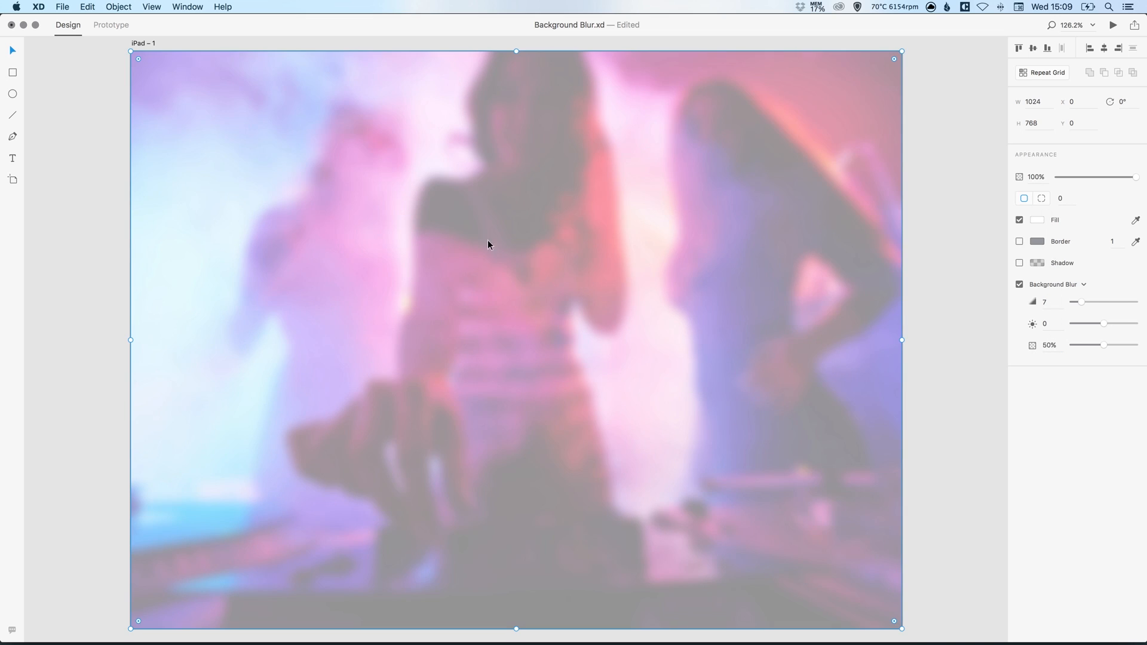
{"action": "mouse_move", "coordinate": [445, 335]}
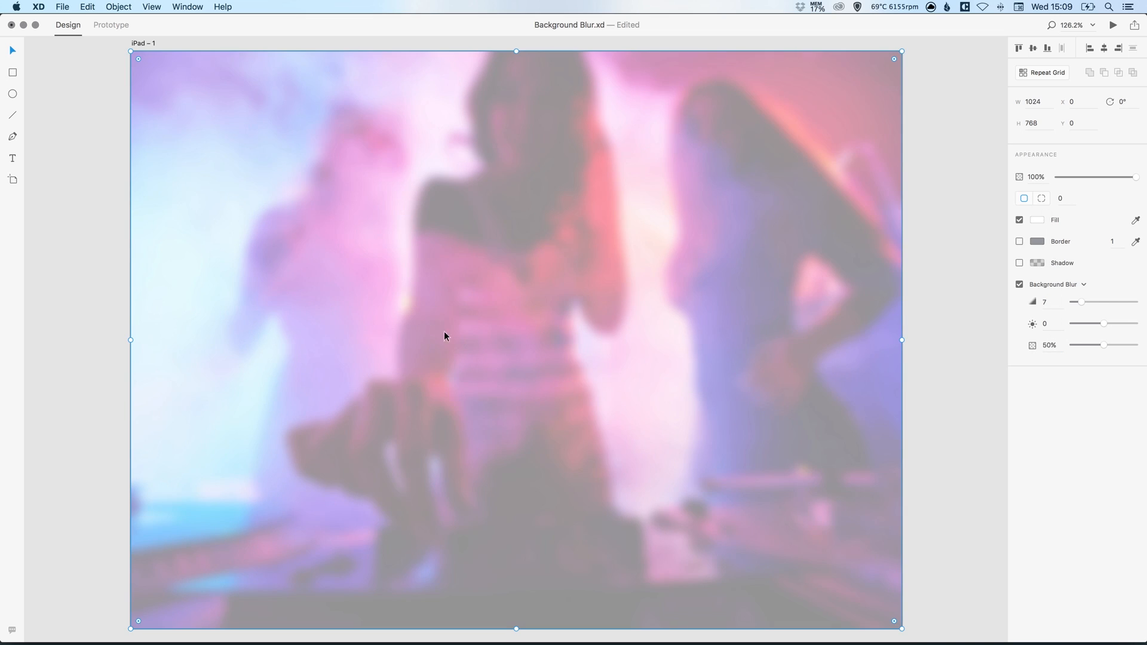
{"action": "mouse_move", "coordinate": [1038, 222]}
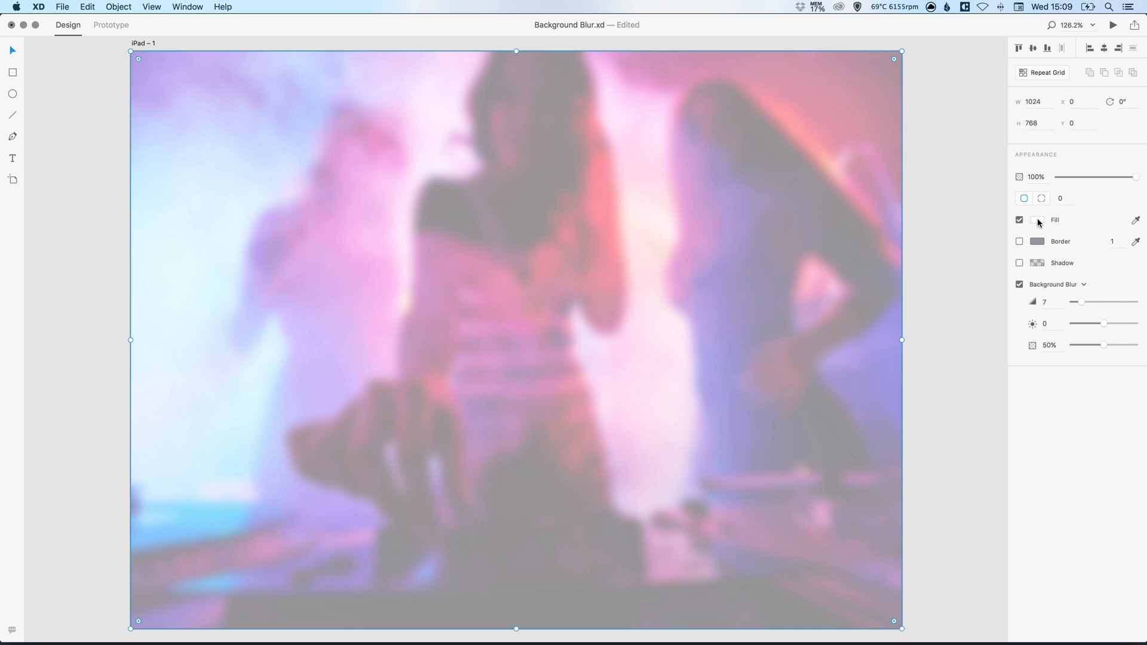
Change the fill to black #000000 and set the blur opacity to about 46%
{"action": "left_click", "coordinate": [1037, 220]}
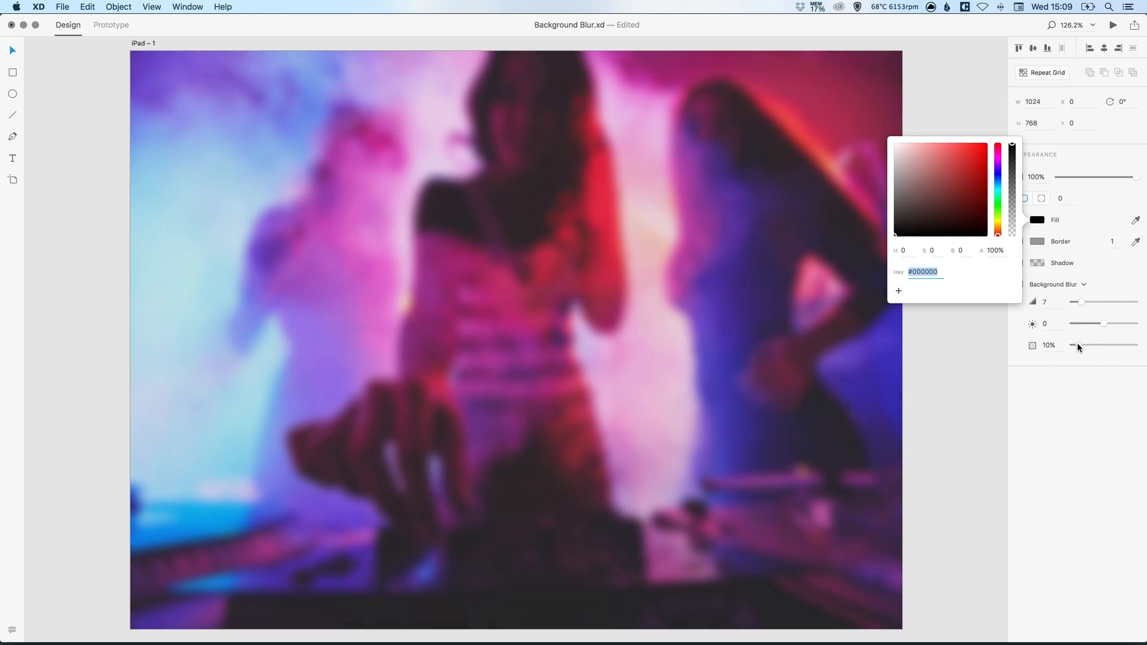
{"action": "left_click_drag", "start_coordinate": [1077, 344], "coordinate": [1109, 344]}
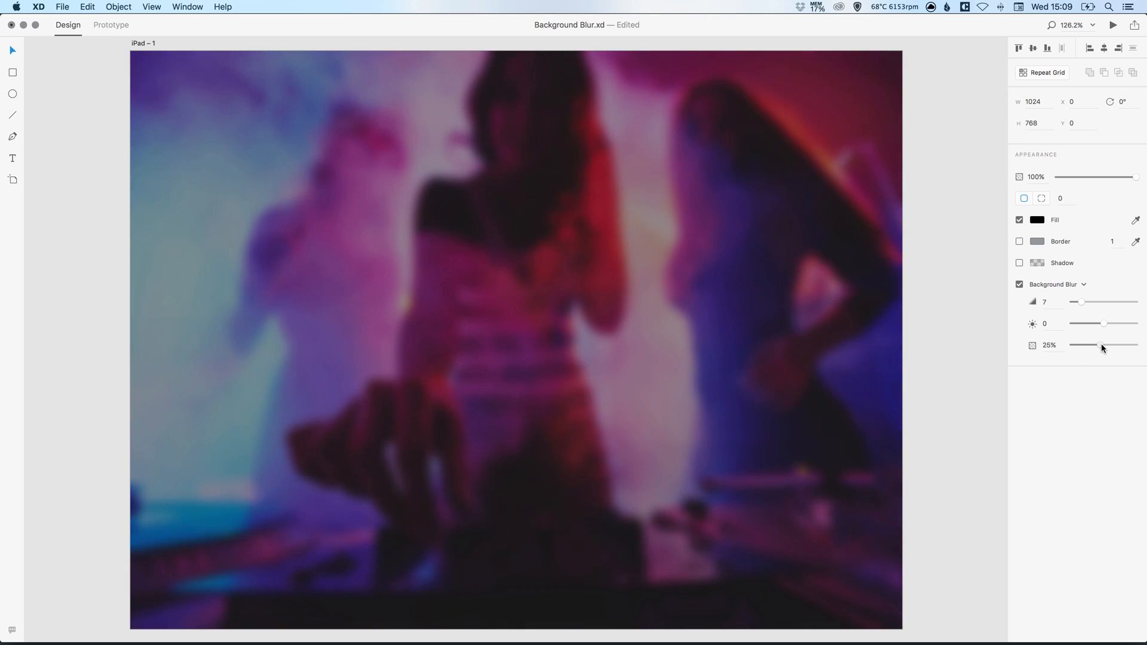
{"action": "left_click_drag", "start_coordinate": [1099, 344], "coordinate": [1075, 344]}
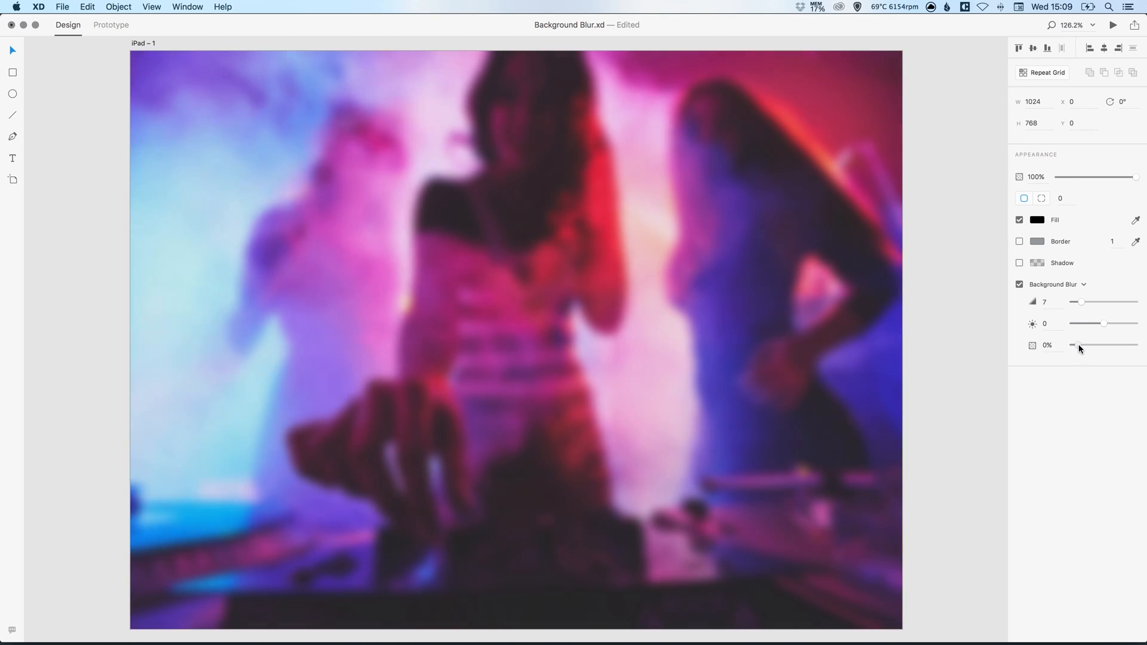
{"action": "left_click_drag", "start_coordinate": [1073, 344], "coordinate": [1082, 344]}
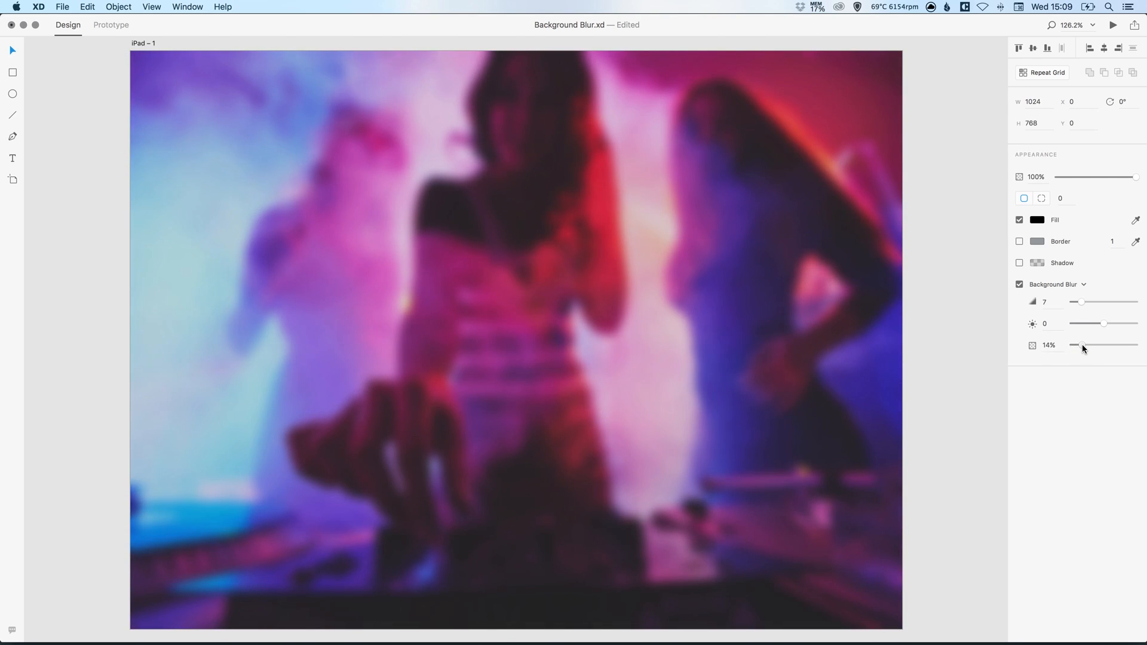
{"action": "left_click_drag", "start_coordinate": [1072, 344], "coordinate": [1081, 344]}
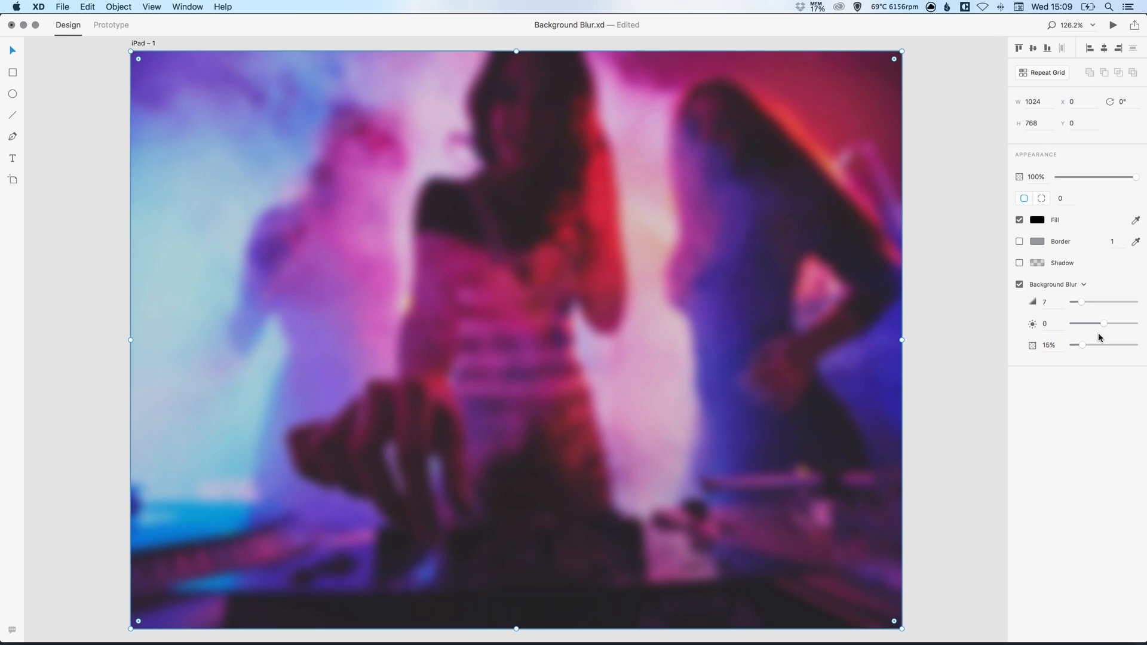
{"action": "left_click_drag", "start_coordinate": [1082, 344], "coordinate": [1100, 344]}
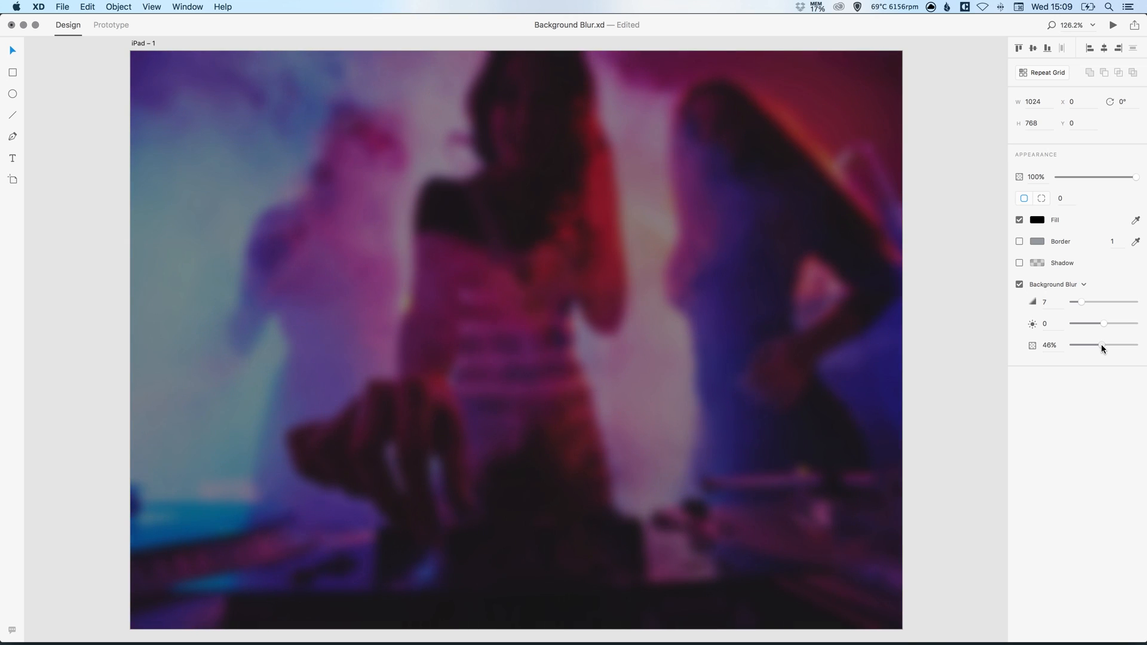
Pick a hot pink fill and settle the blur opacity at about 36%
{"action": "left_click", "coordinate": [1037, 219]}
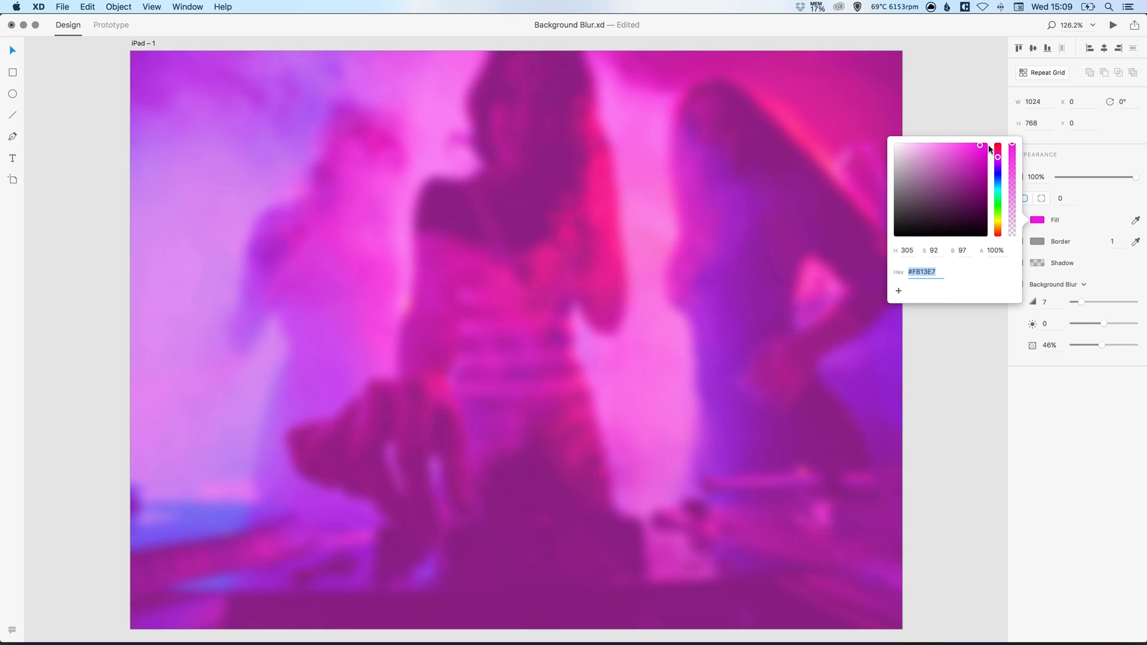
{"action": "left_click_drag", "start_coordinate": [980, 147], "coordinate": [979, 144]}
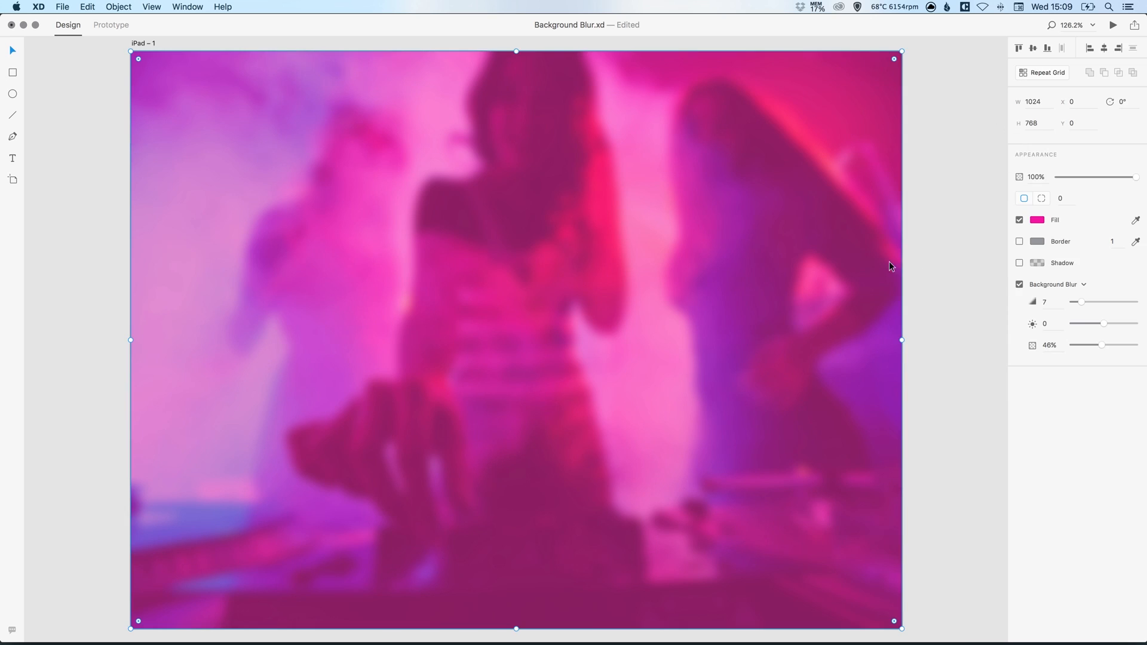
{"action": "left_click_drag", "start_coordinate": [1103, 346], "coordinate": [1136, 345]}
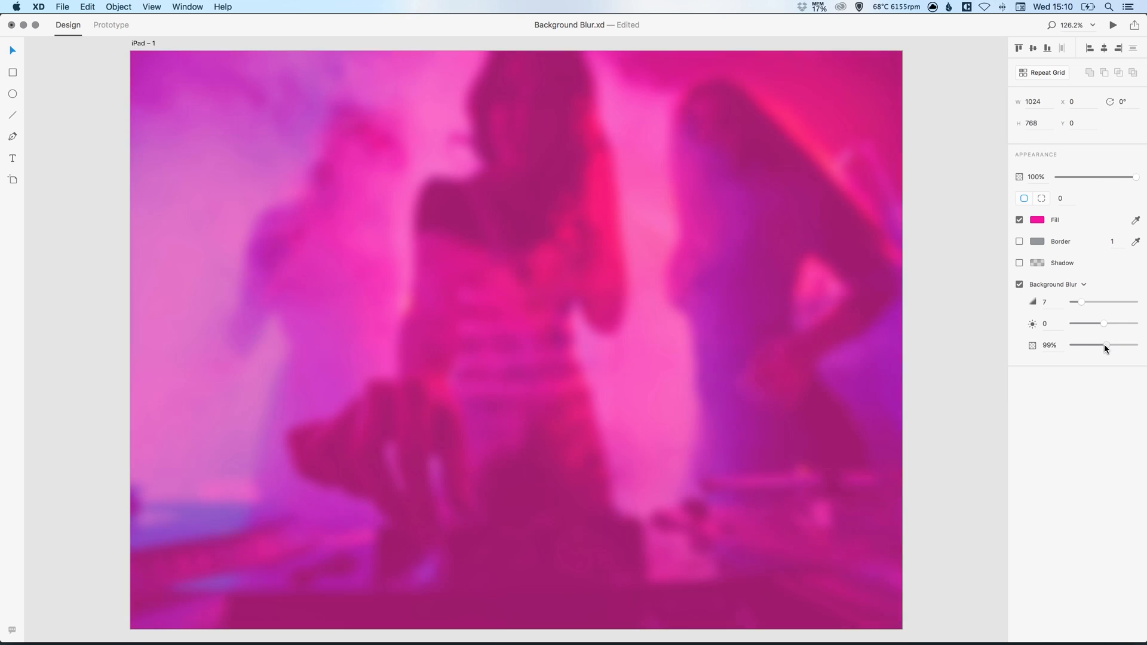
{"action": "left_click_drag", "start_coordinate": [1103, 344], "coordinate": [1096, 344]}
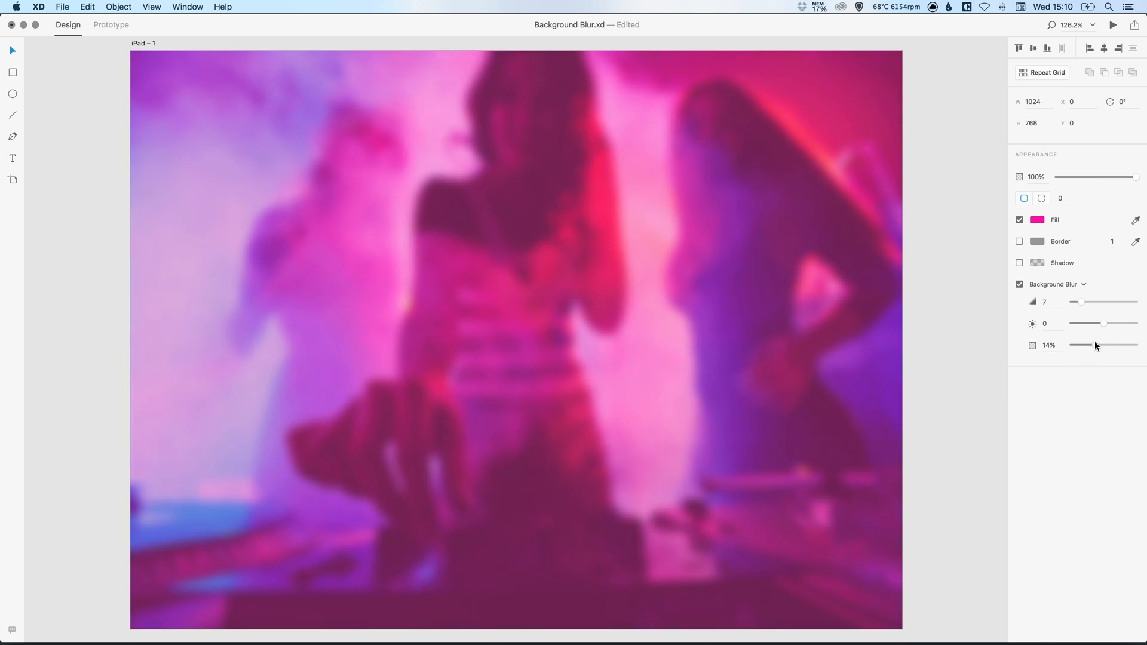
{"action": "left_click_drag", "start_coordinate": [1096, 344], "coordinate": [1110, 344]}
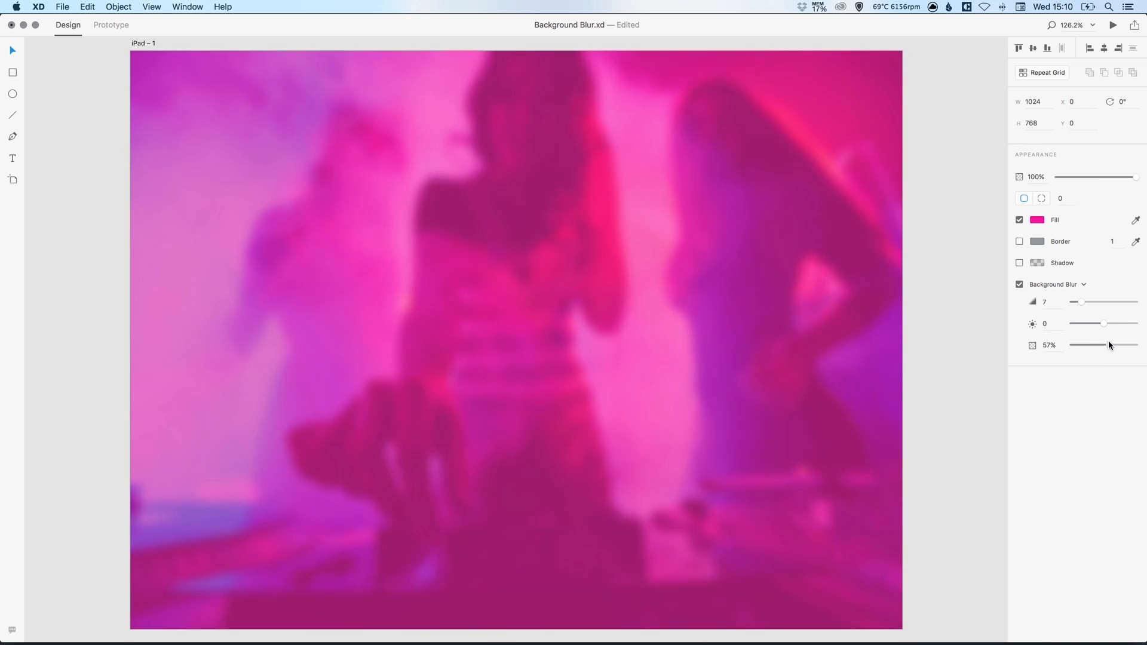
{"action": "left_click_drag", "start_coordinate": [1116, 344], "coordinate": [1090, 344]}
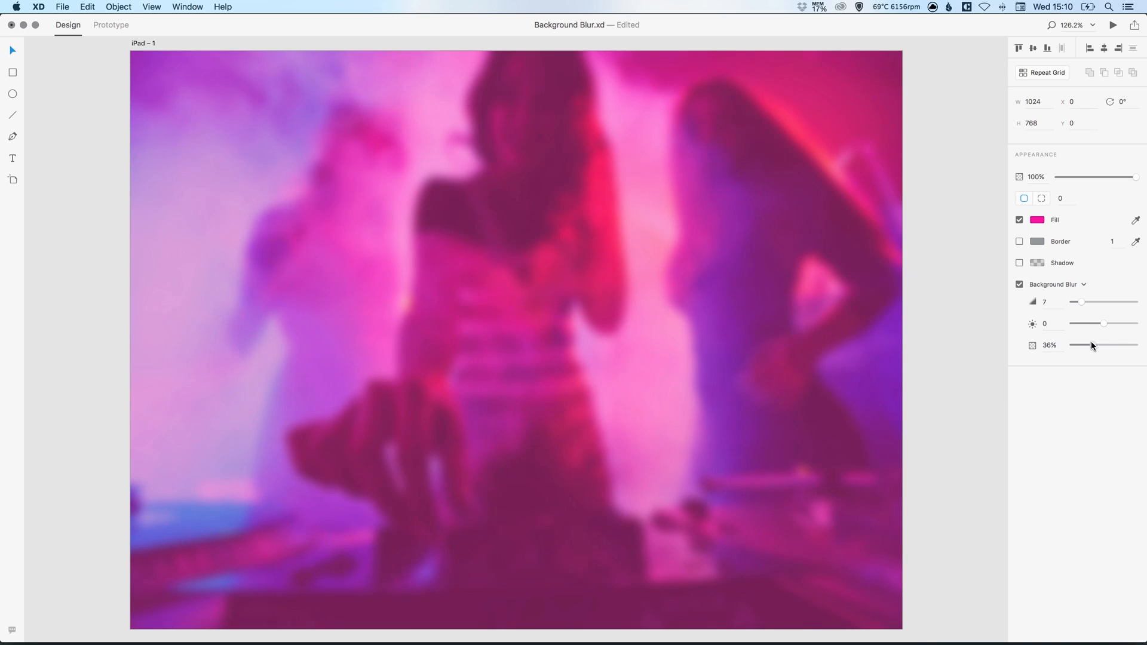
Drop the blur opacity to 0%, try brightness values, and set the blur amount to 8
{"action": "left_click_drag", "start_coordinate": [1092, 344], "coordinate": [1072, 344]}
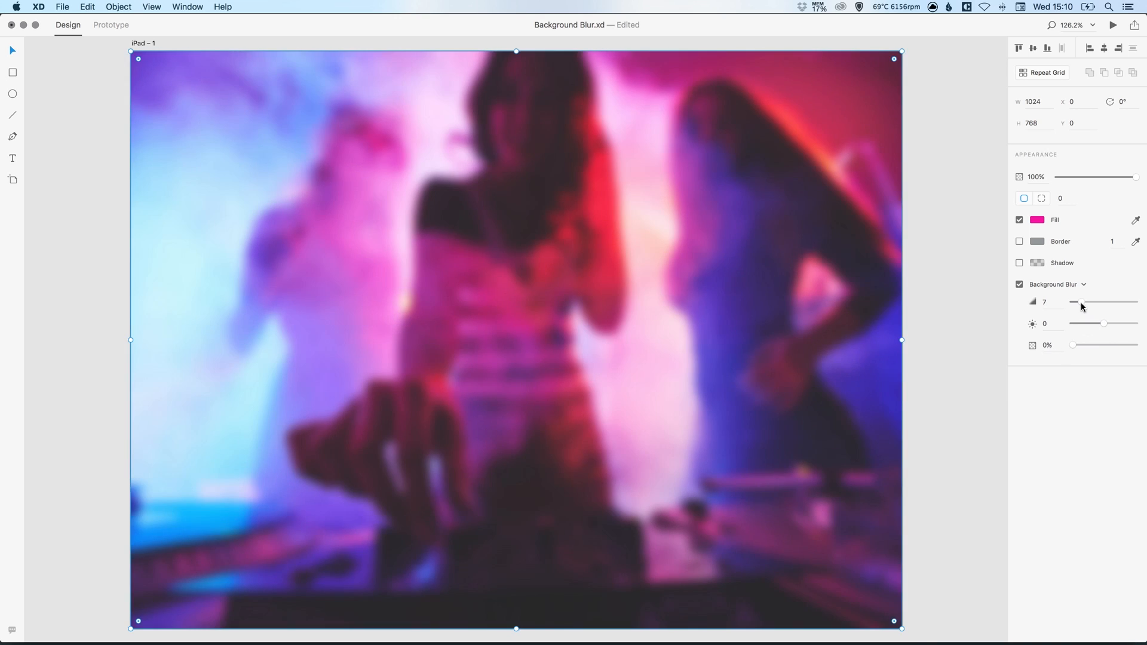
{"action": "mouse_move", "coordinate": [1100, 327]}
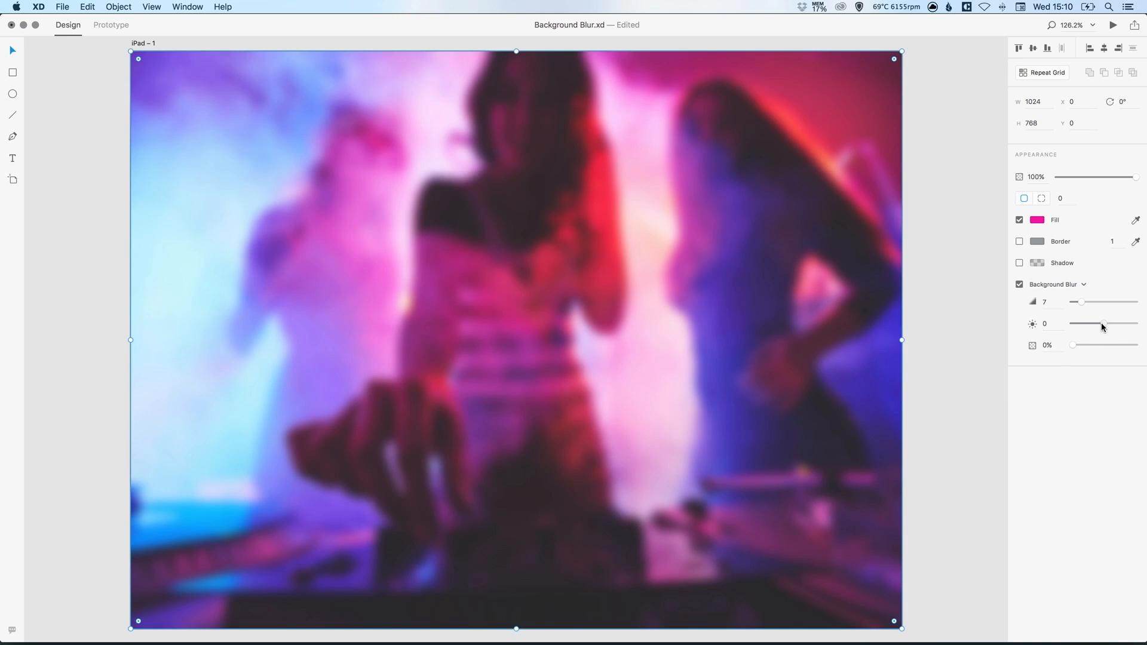
{"action": "left_click_drag", "start_coordinate": [1080, 322], "coordinate": [1119, 322]}
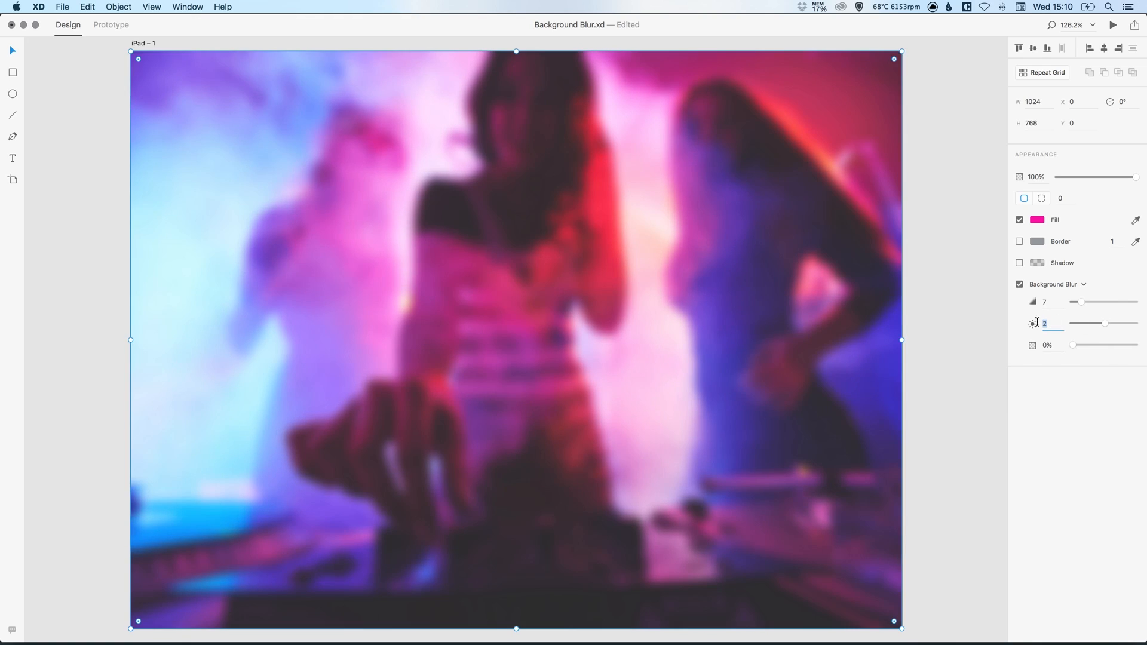
{"action": "left_click_drag", "start_coordinate": [1081, 301], "coordinate": [1107, 301]}
{"action": "type", "text": "0"}
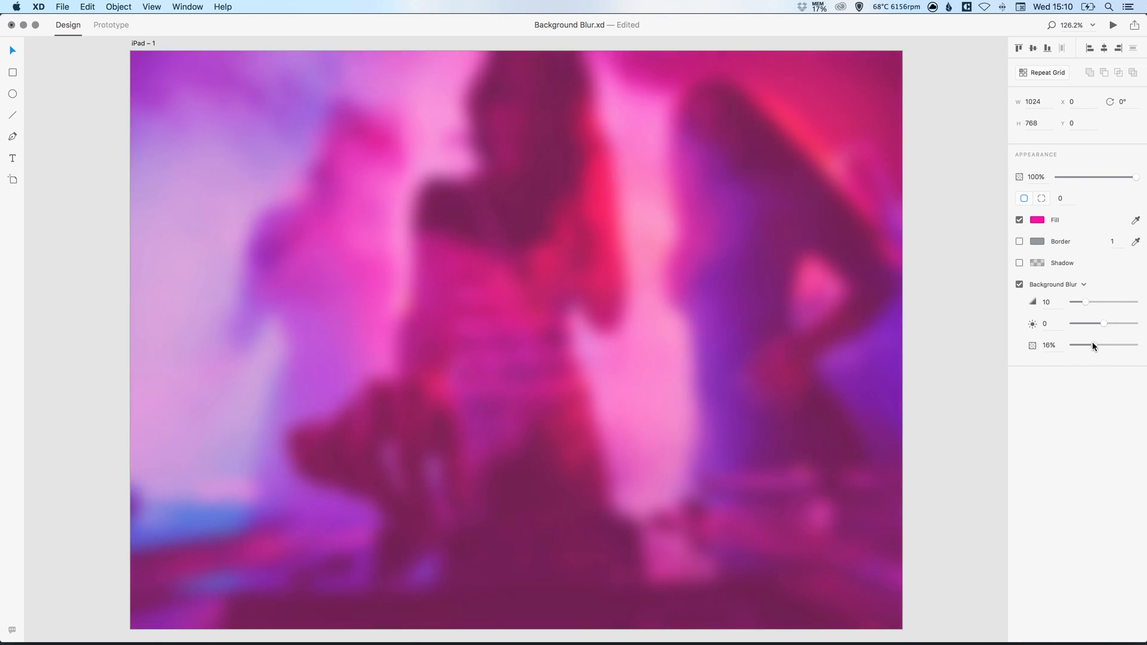
{"action": "left_click_drag", "start_coordinate": [1081, 301], "coordinate": [1103, 301]}
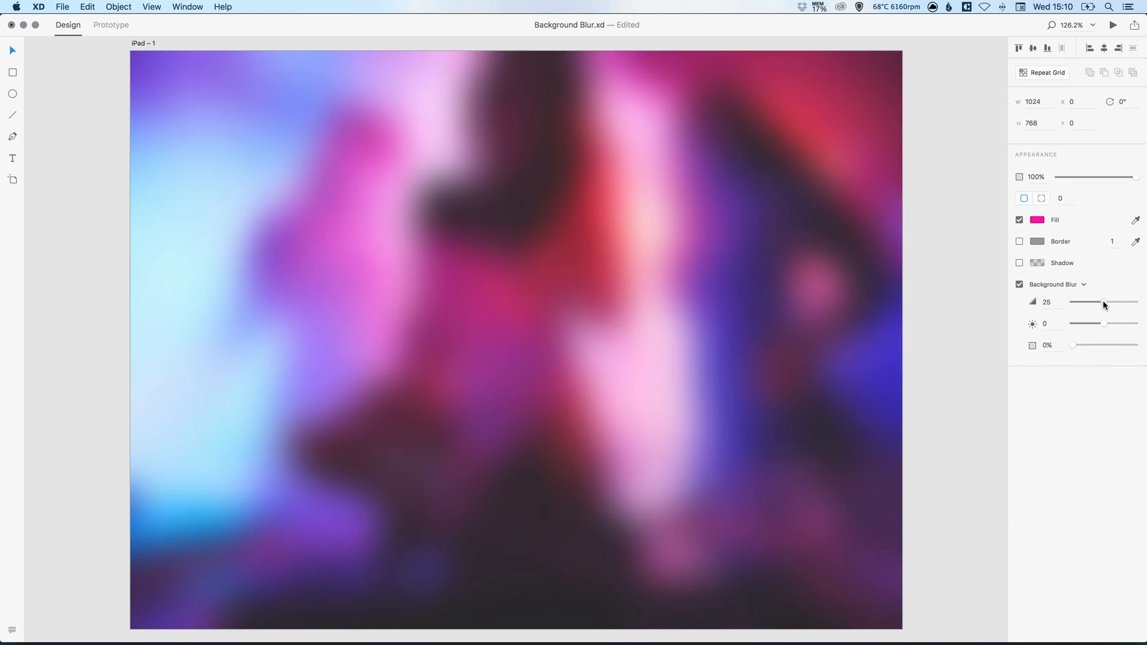
{"action": "left_click_drag", "start_coordinate": [1102, 303], "coordinate": [1074, 302]}
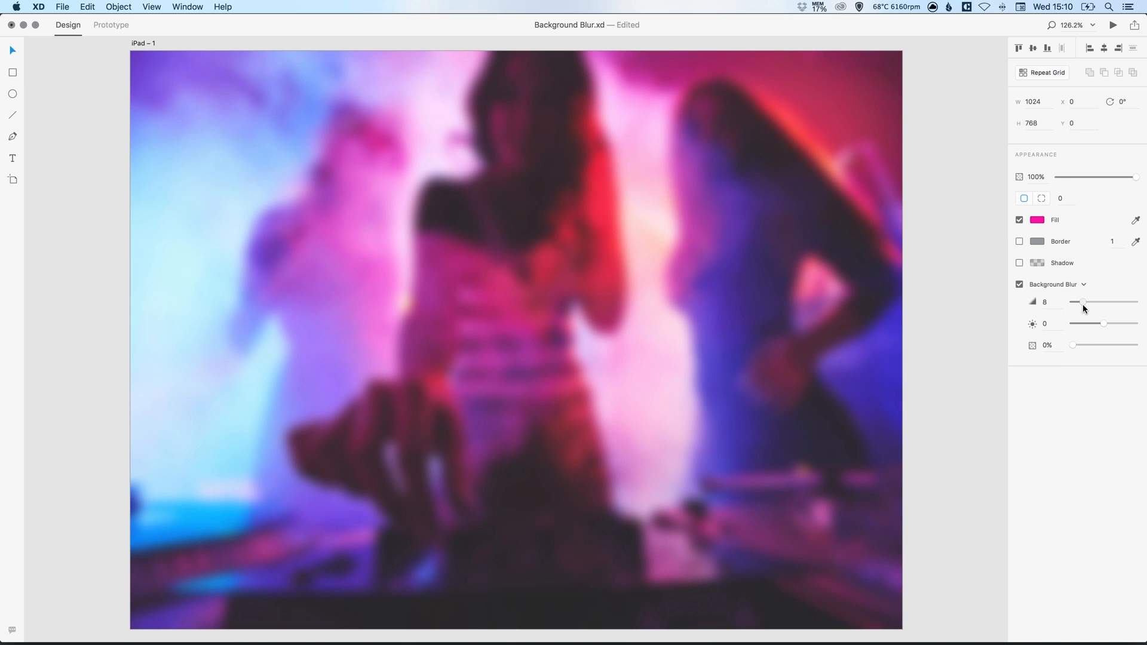